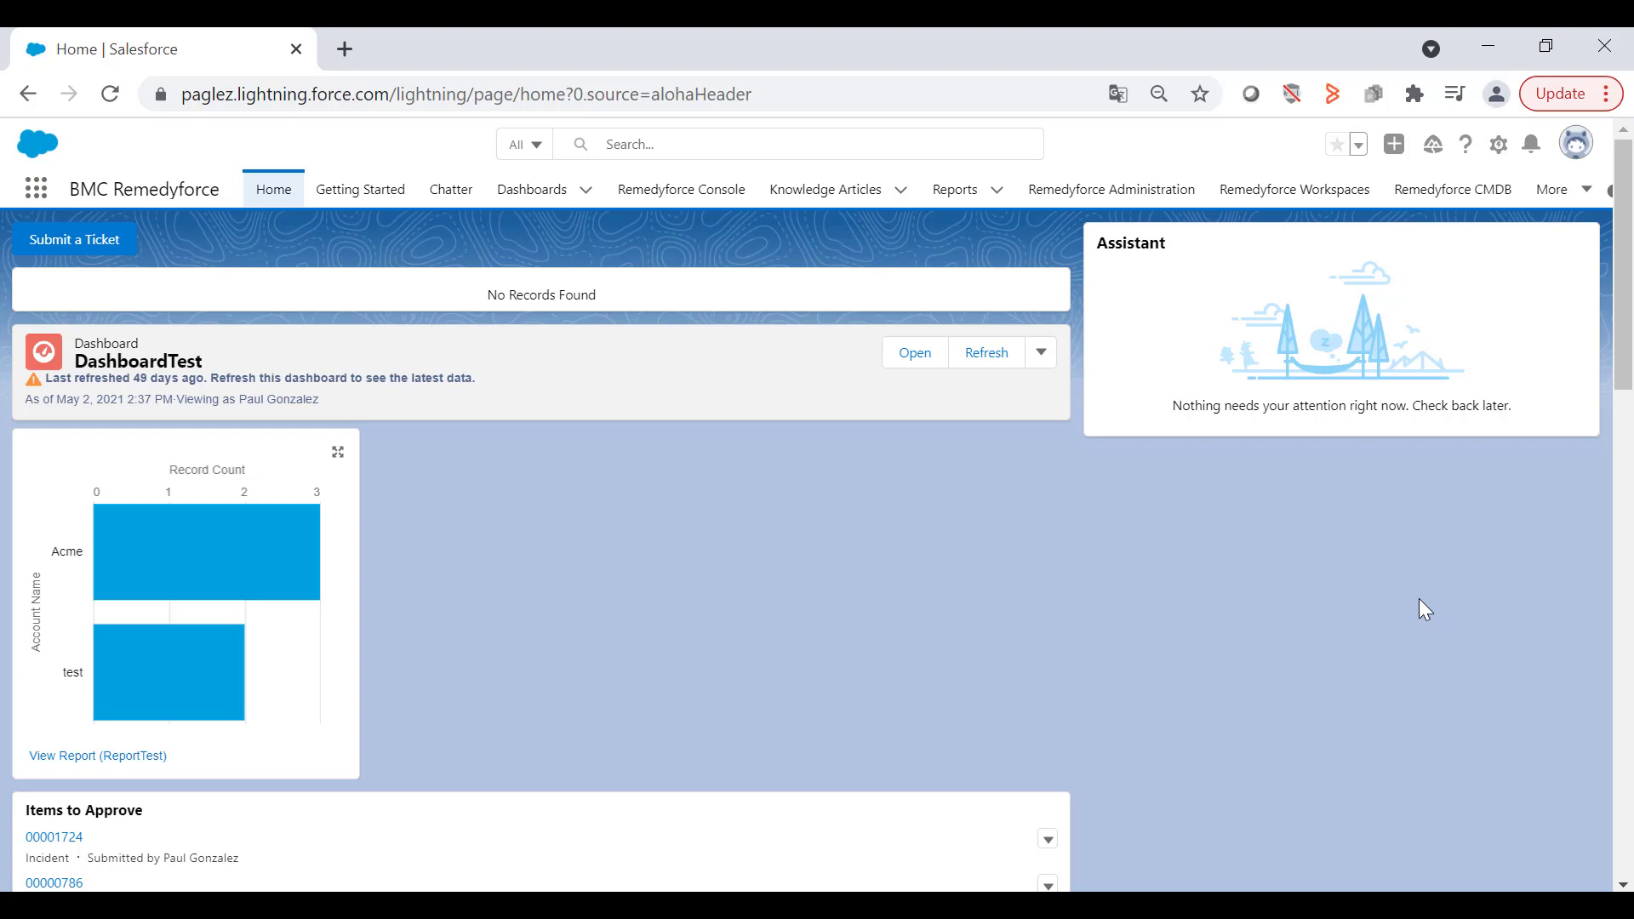
mouse_move(1074, 257)
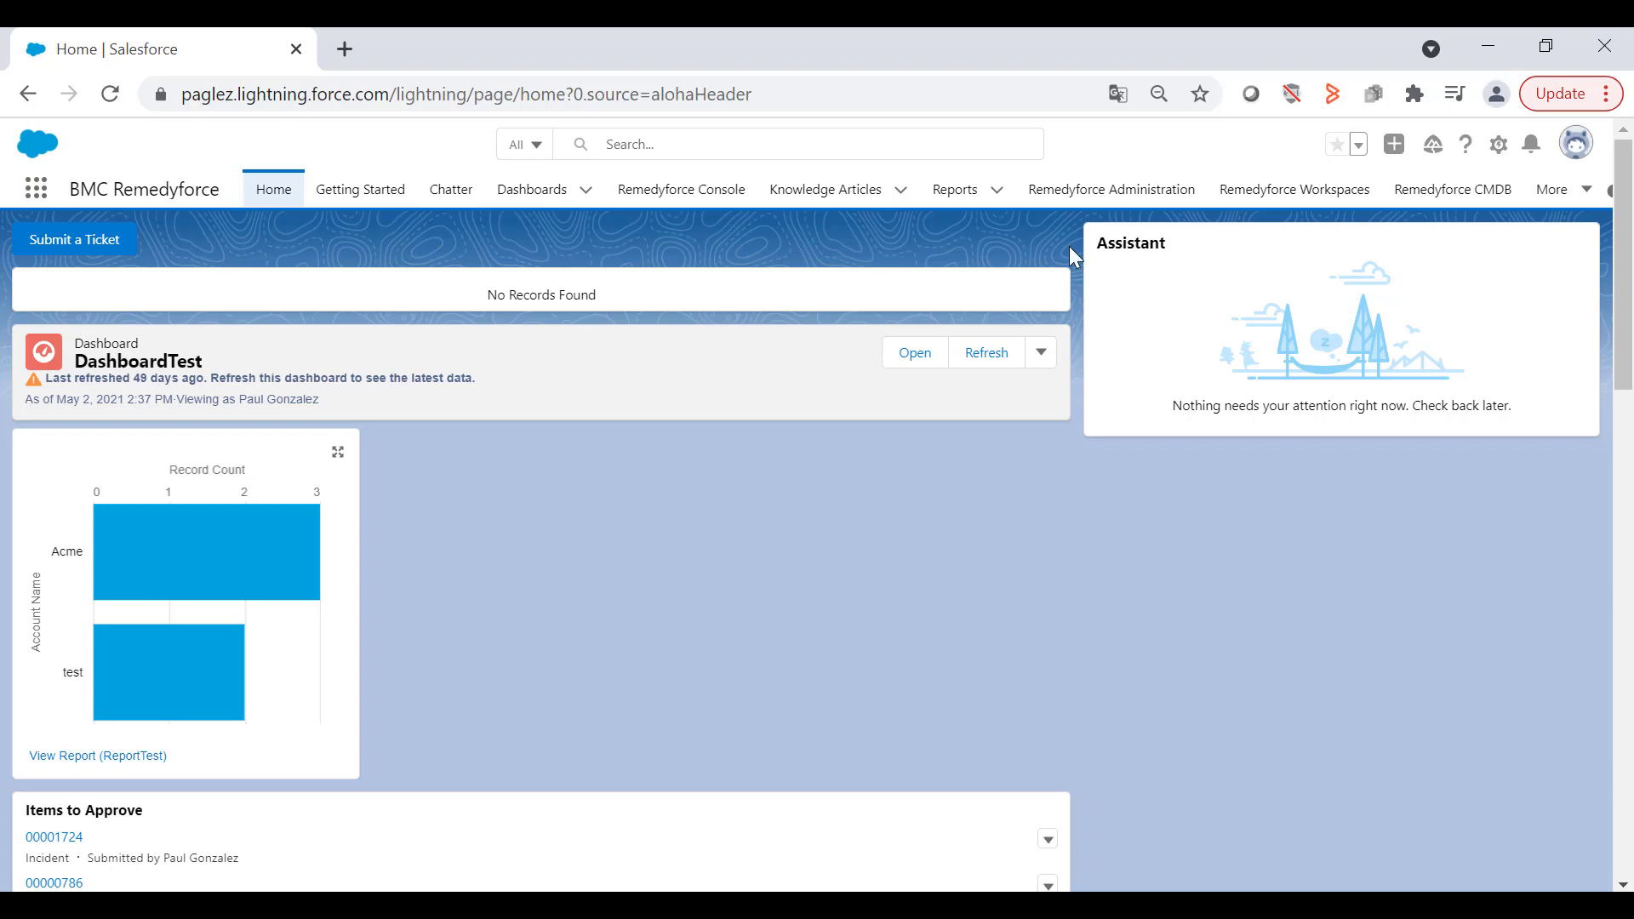
mouse_move(953, 190)
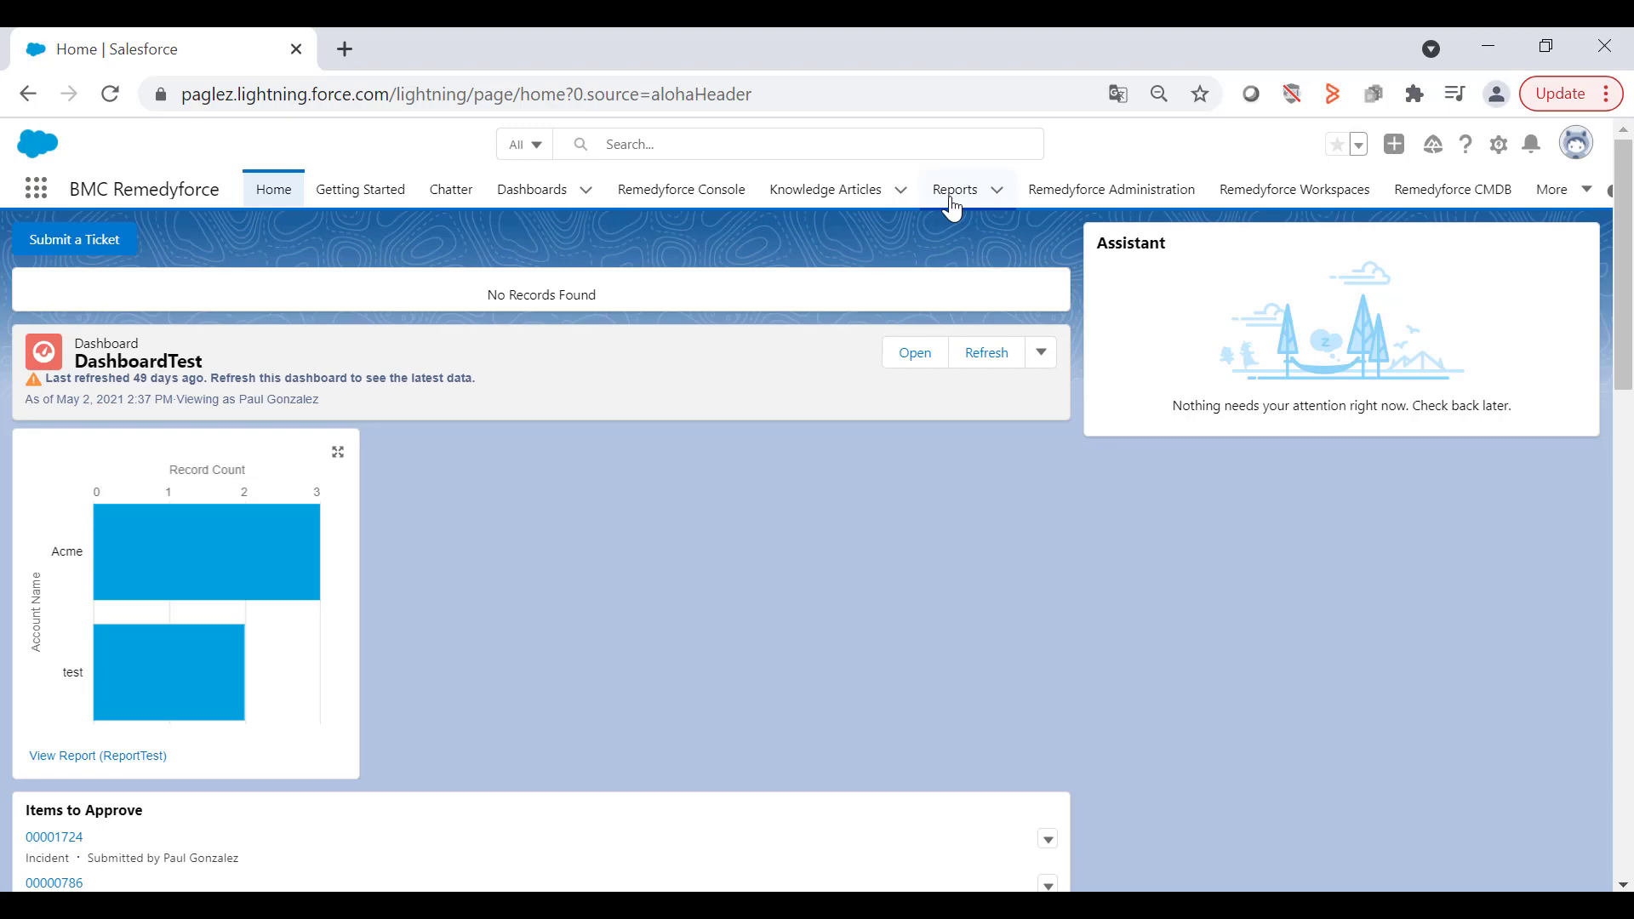
- Create a new report from the Reports area using the Incidents report type
left_click(953, 189)
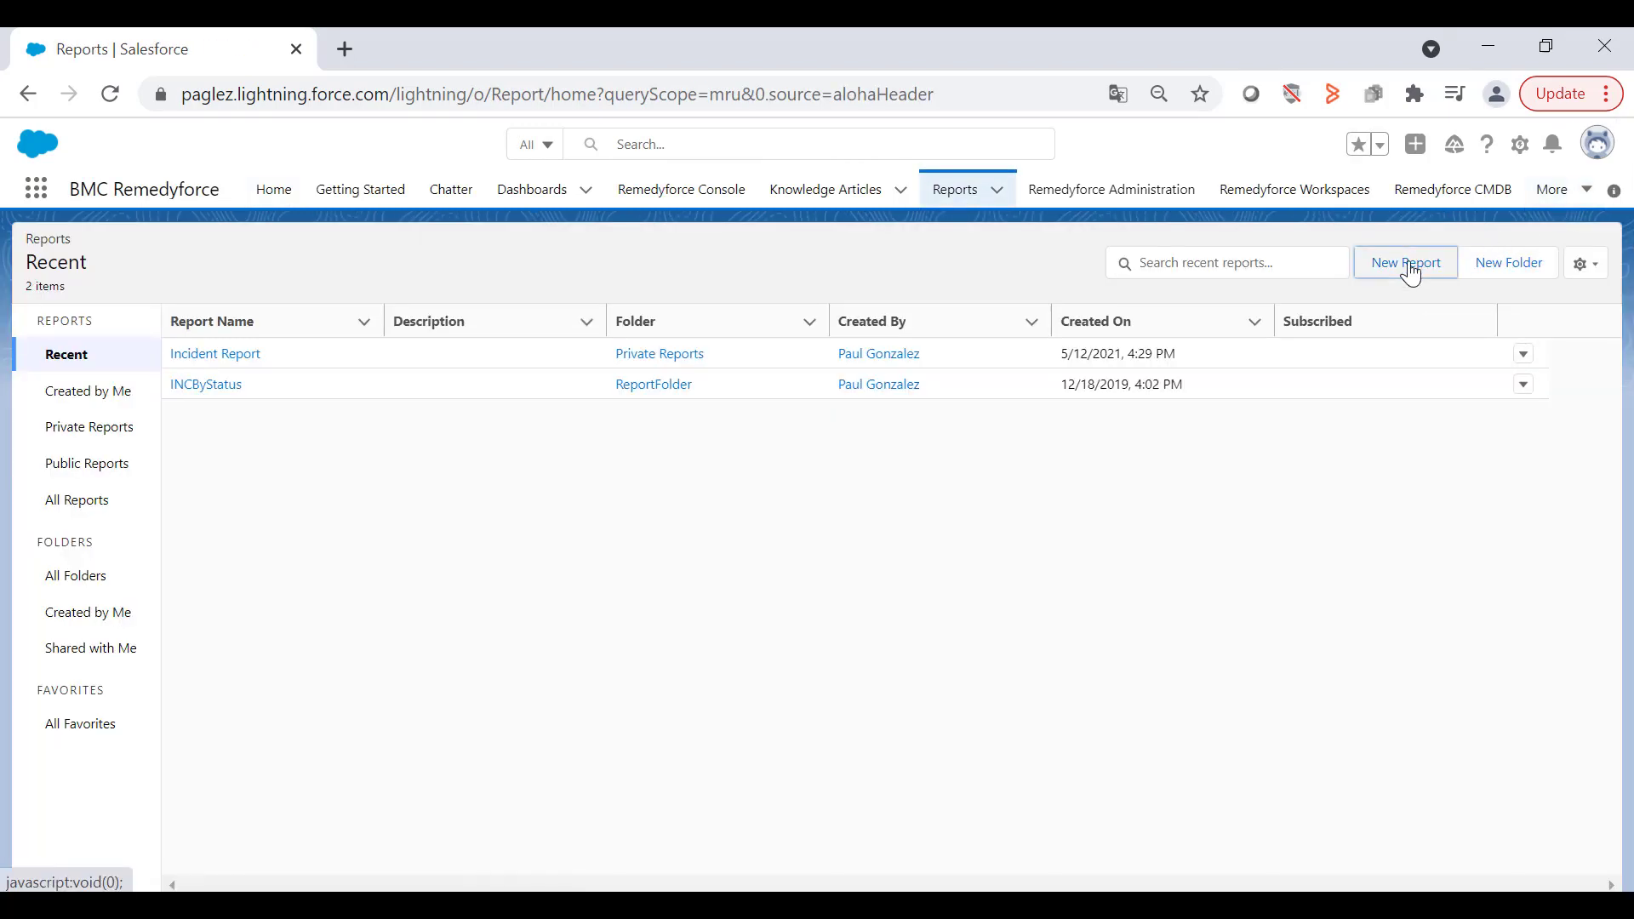
left_click(1405, 261)
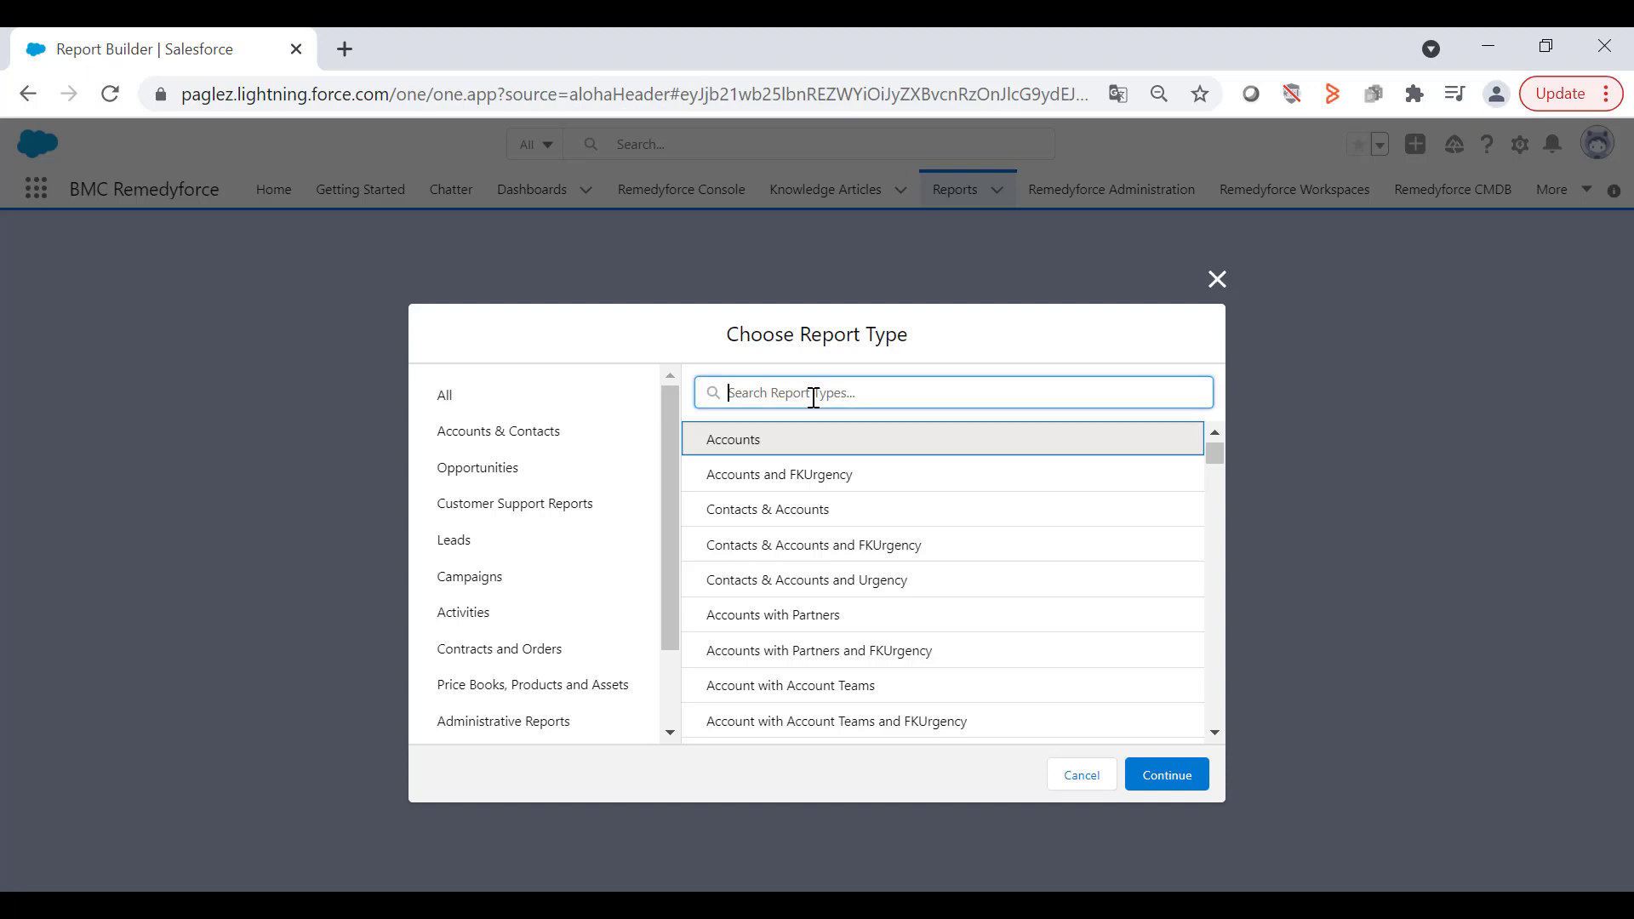
type("incidents")
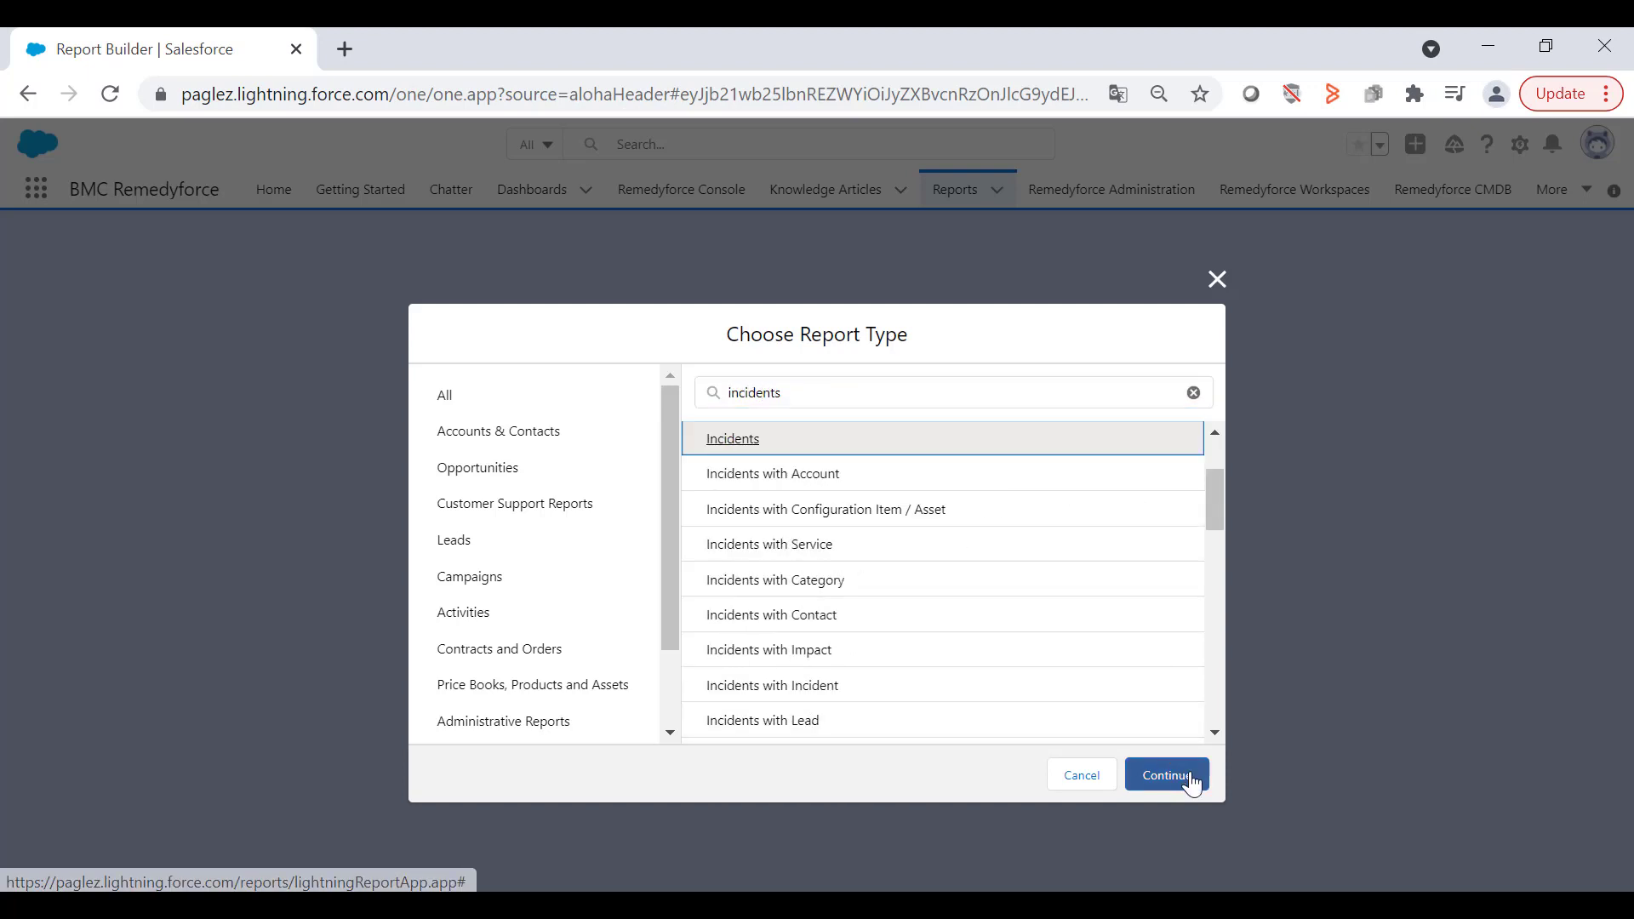
left_click(1166, 775)
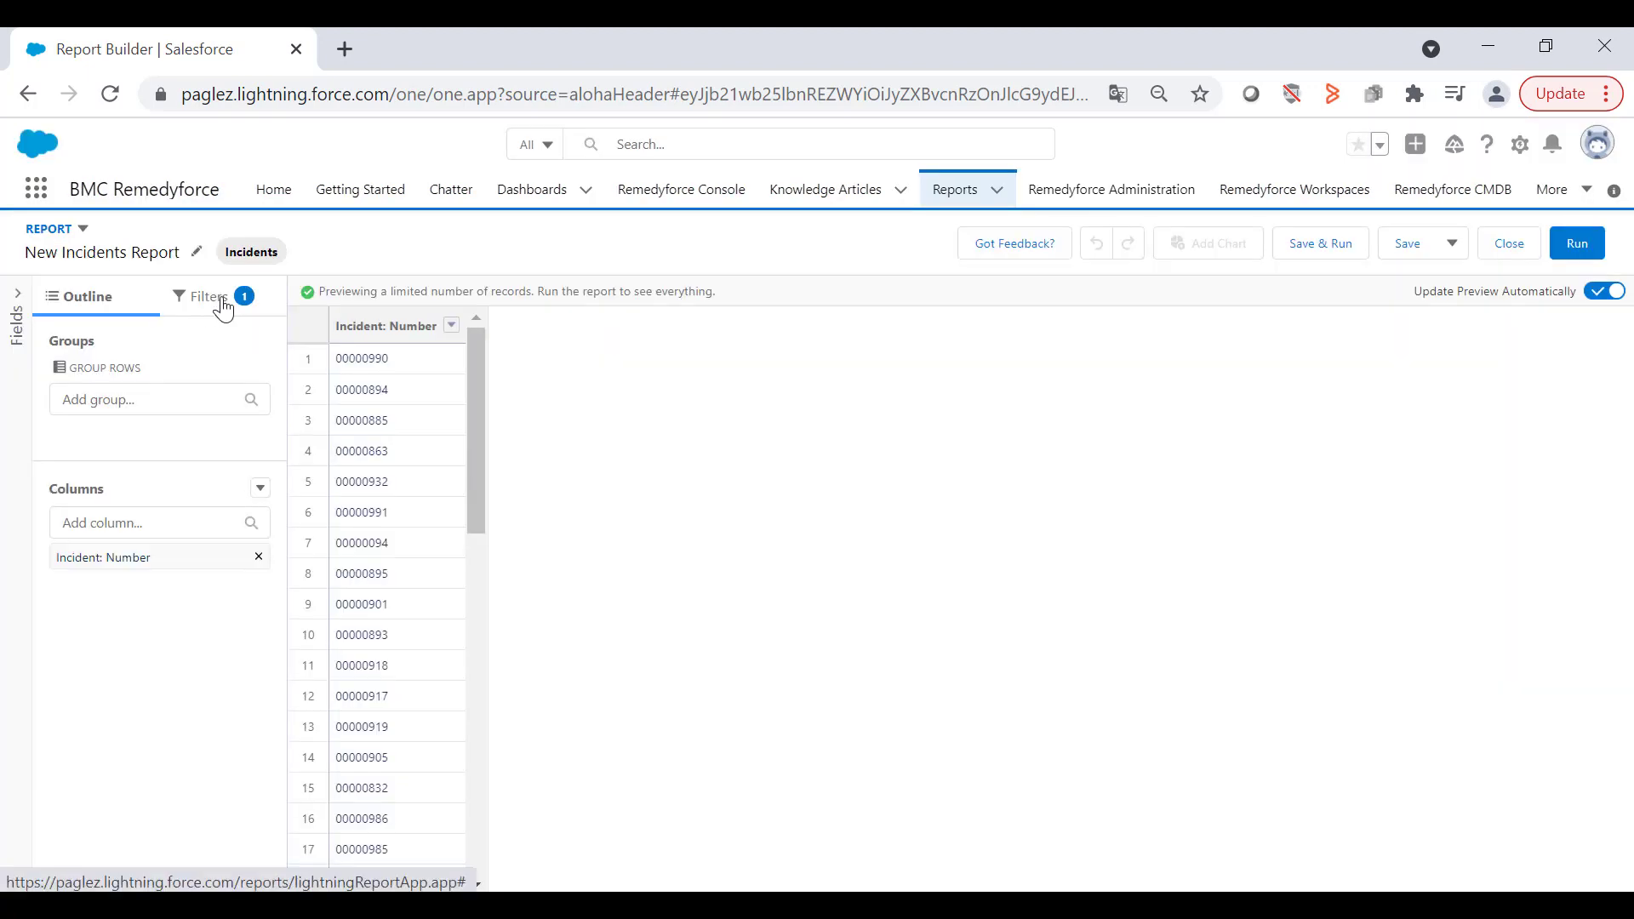
- Filter to show all incidents, dated by Incident: Created Date
left_click(204, 296)
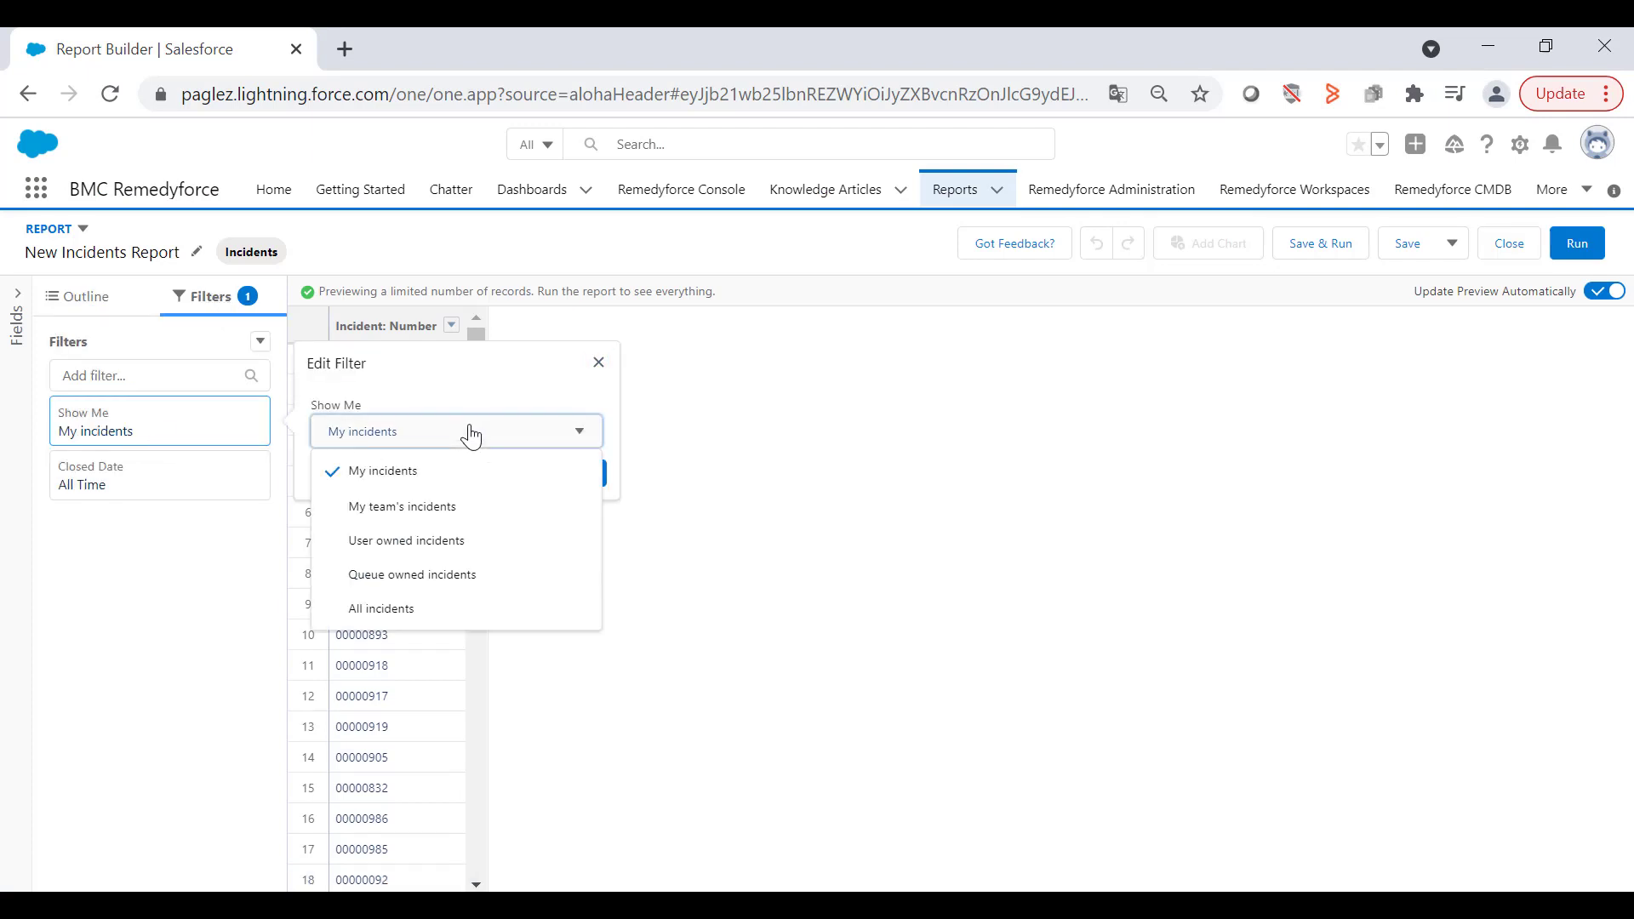
left_click(381, 609)
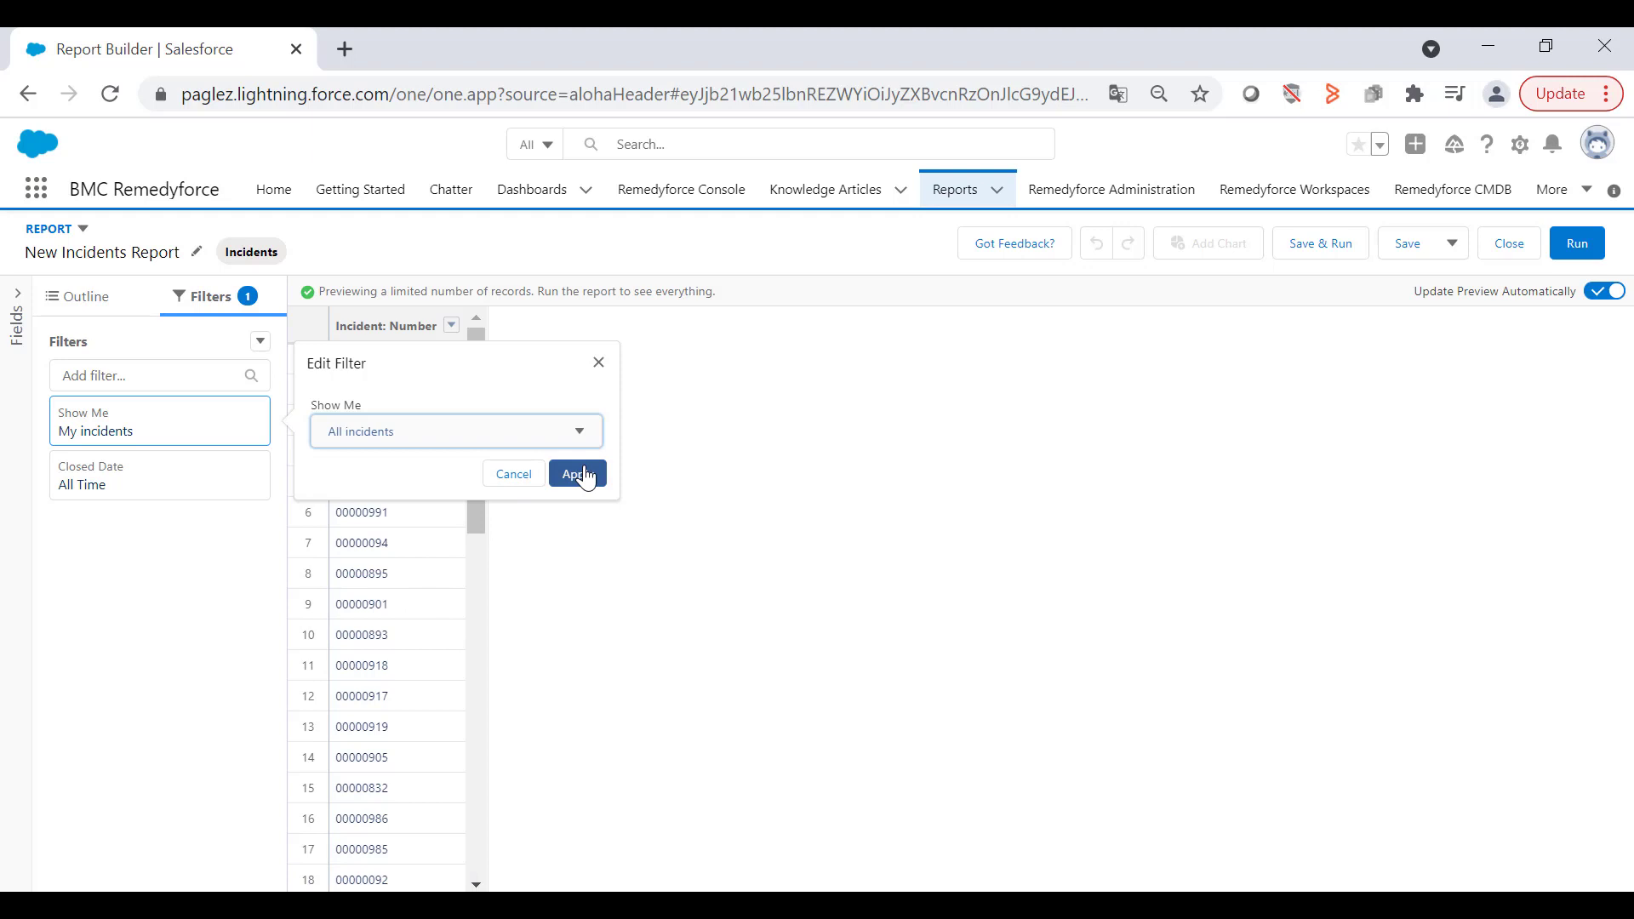
left_click(576, 474)
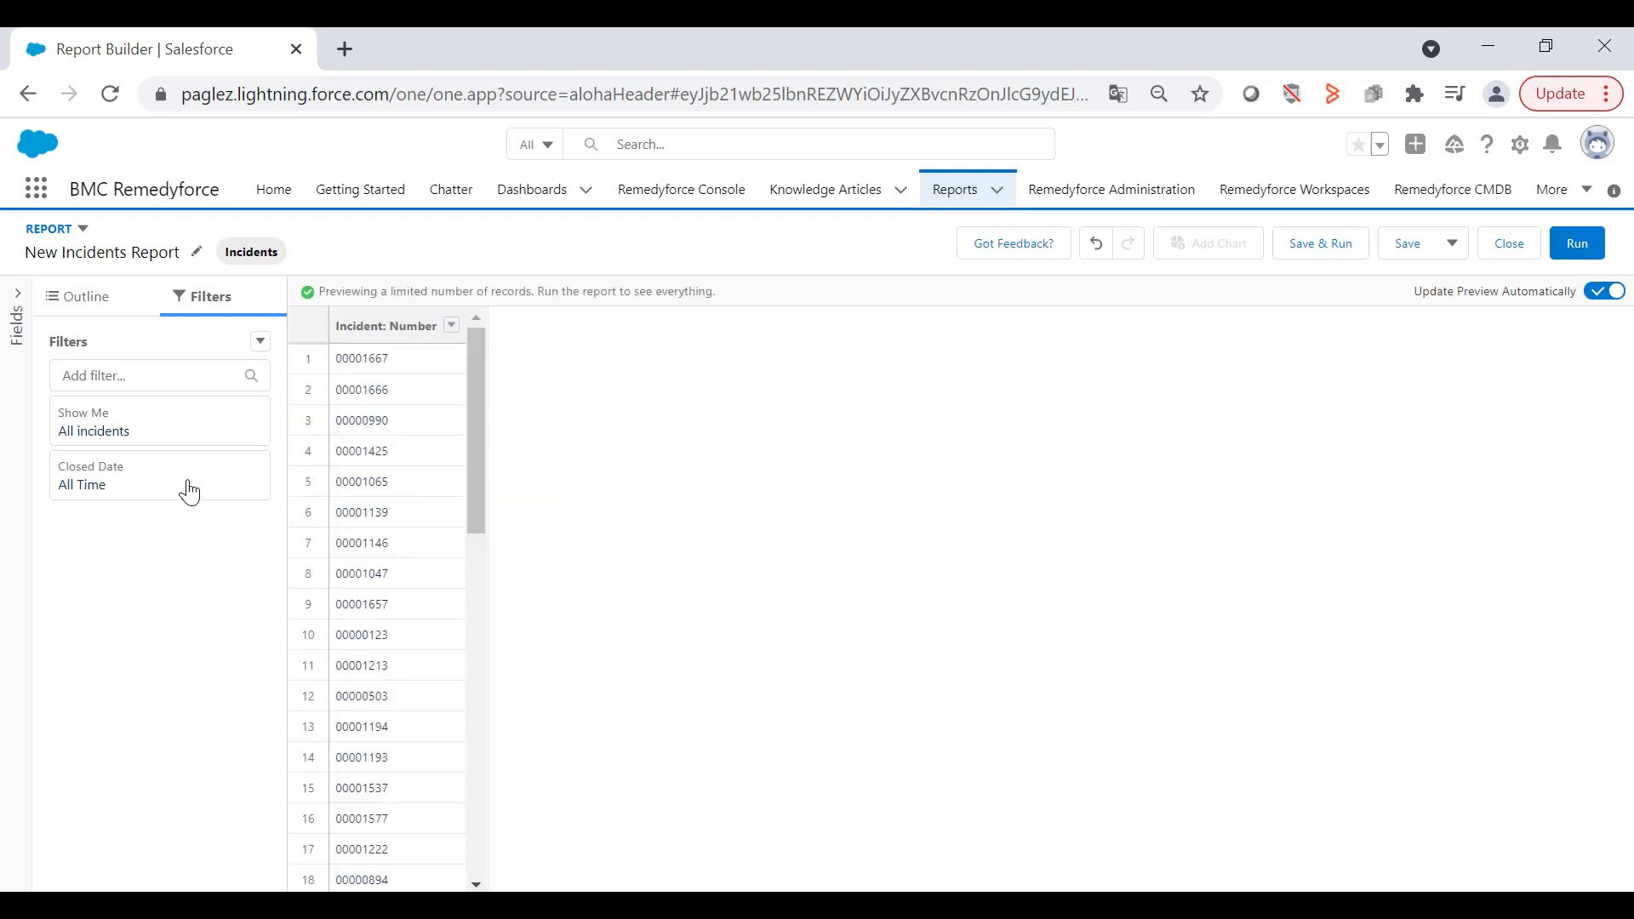
left_click(118, 475)
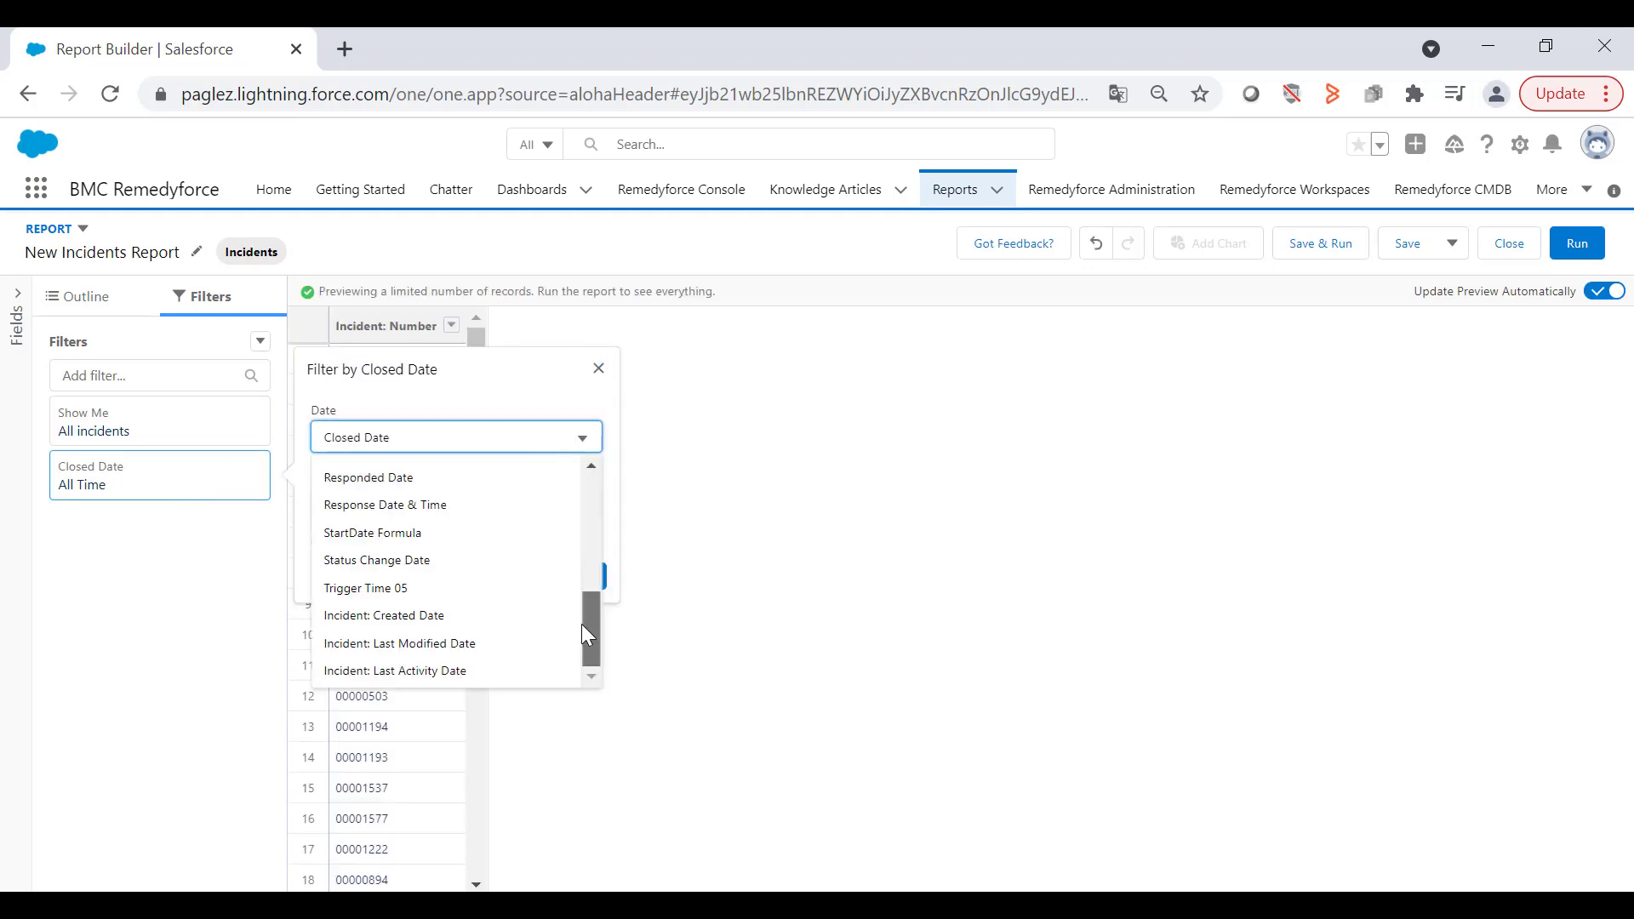
left_click(384, 614)
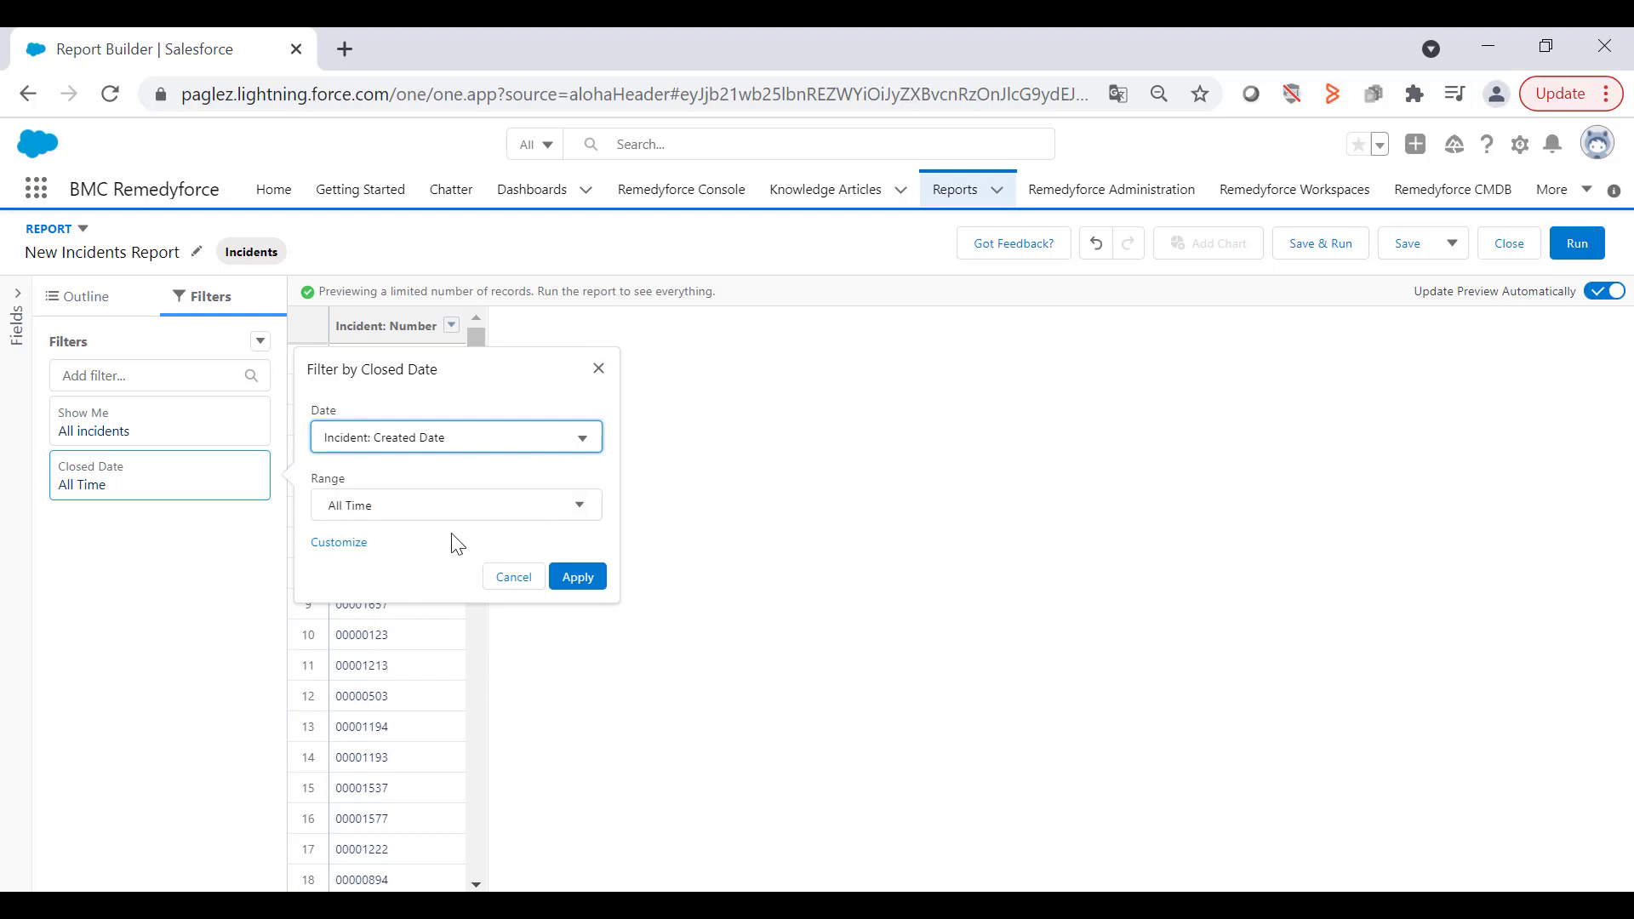
left_click(576, 576)
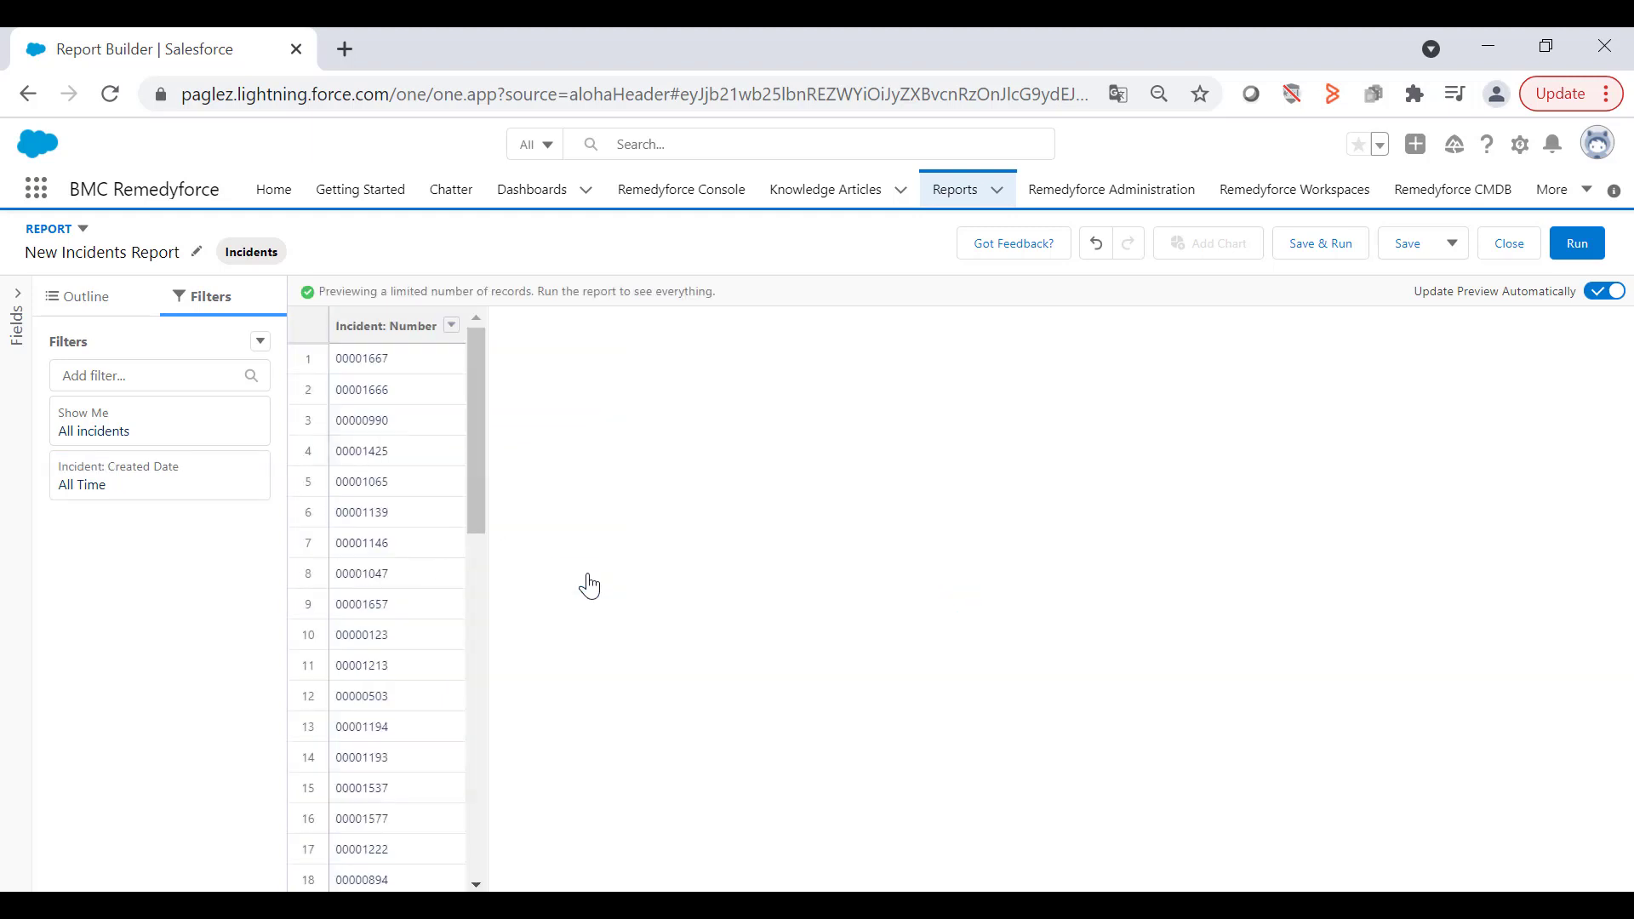
- Add a Staff 'not equal to' blank filter
left_click(151, 375)
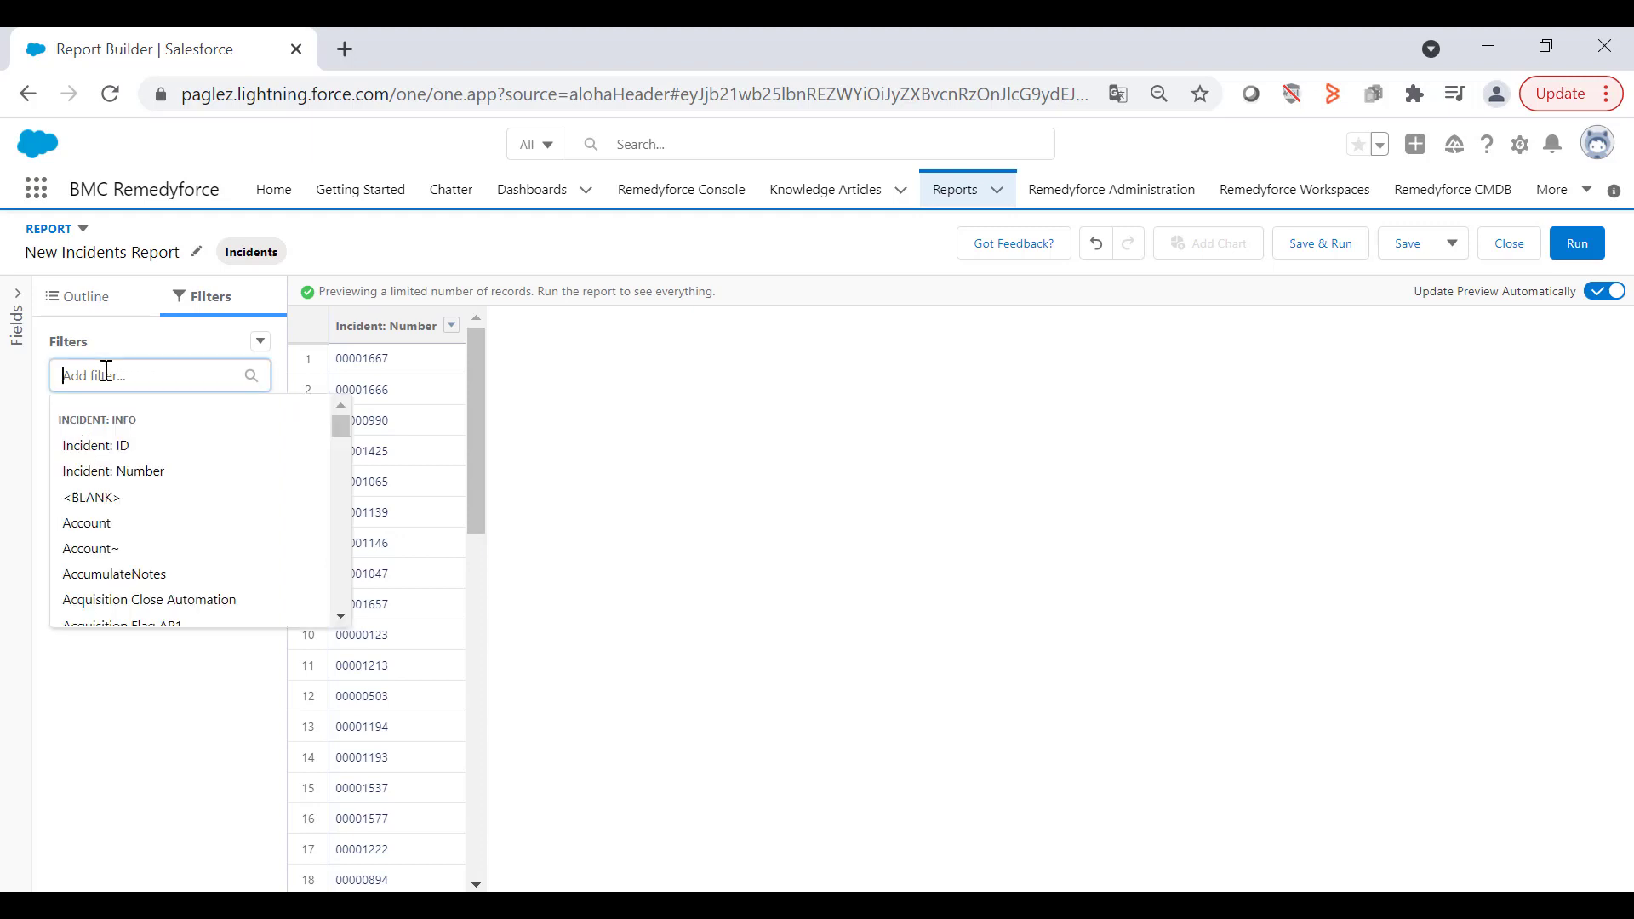
left_click(454, 509)
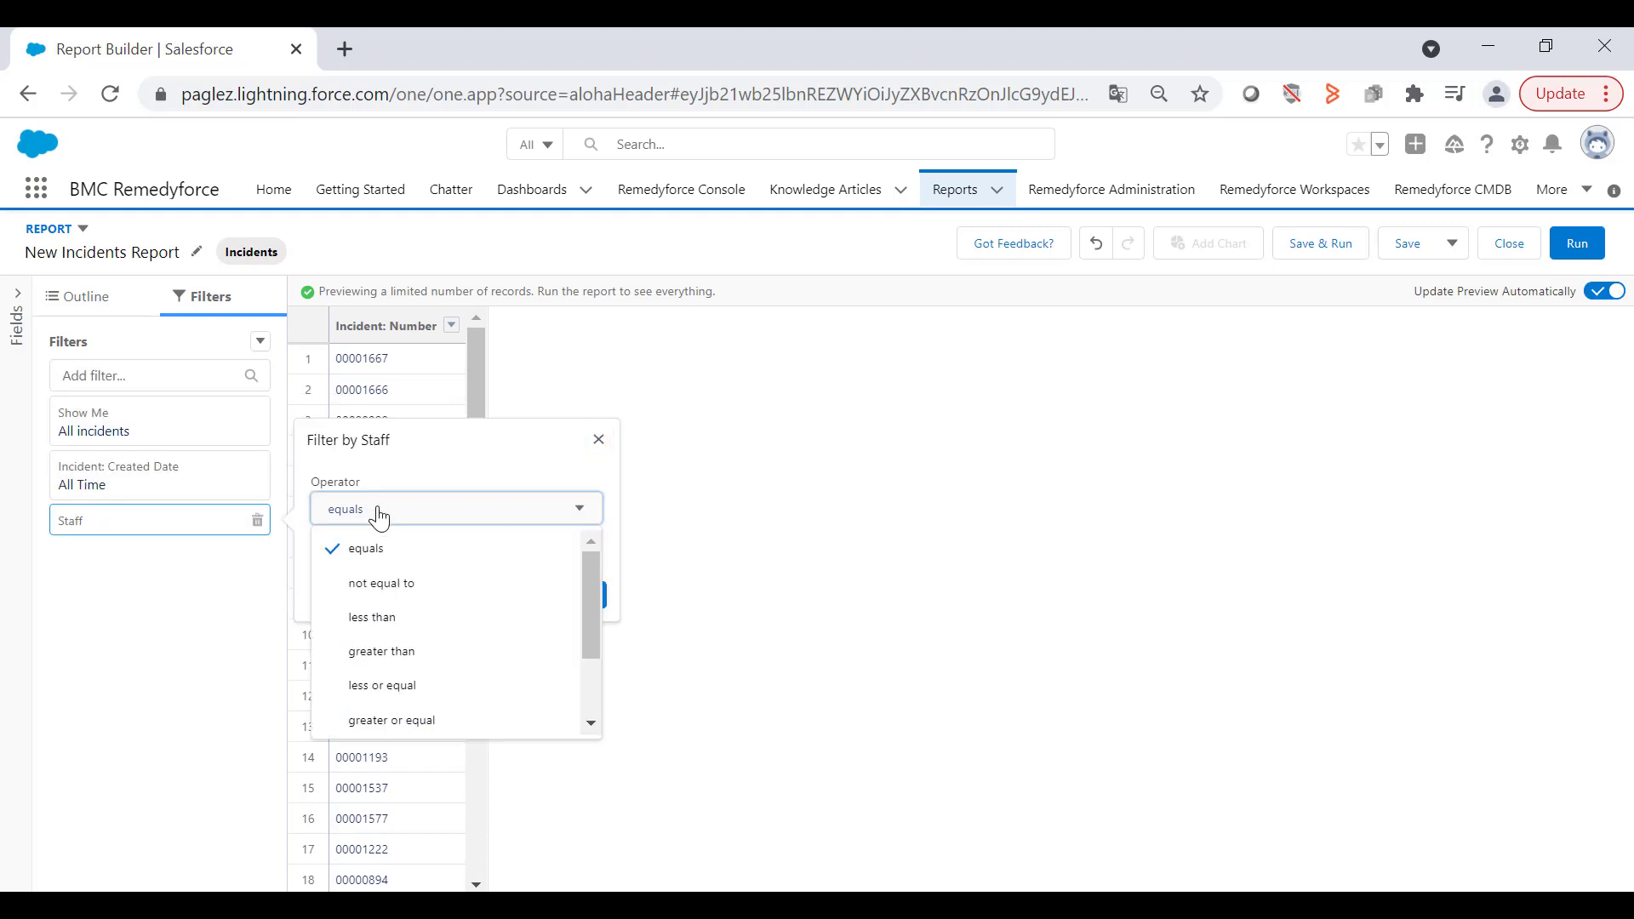
left_click(382, 582)
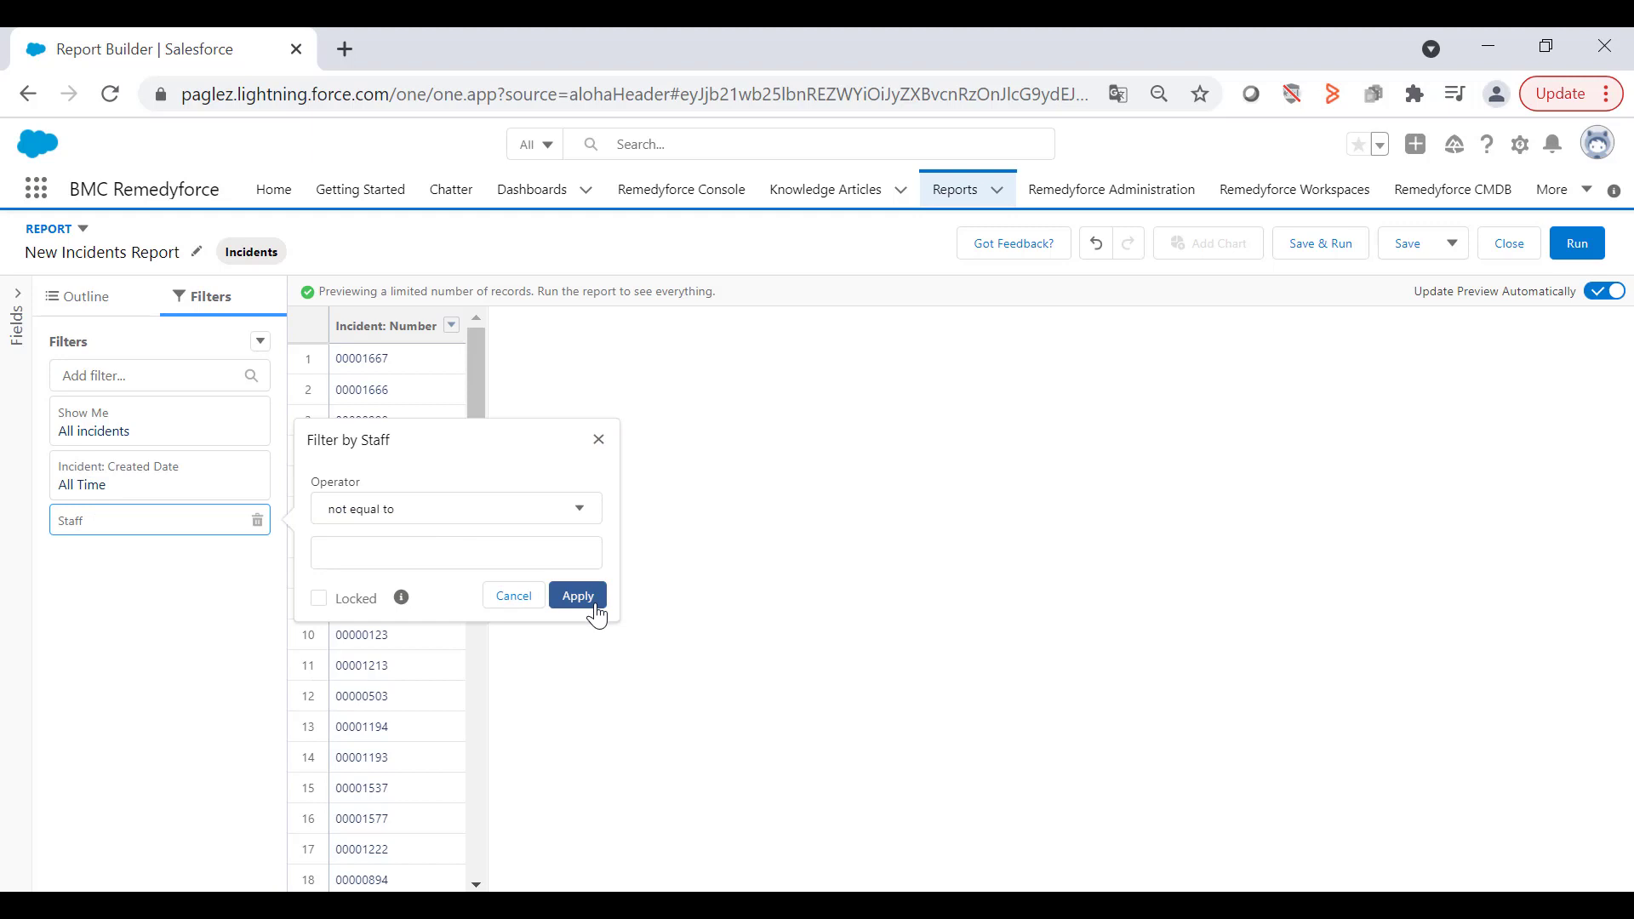
left_click(576, 595)
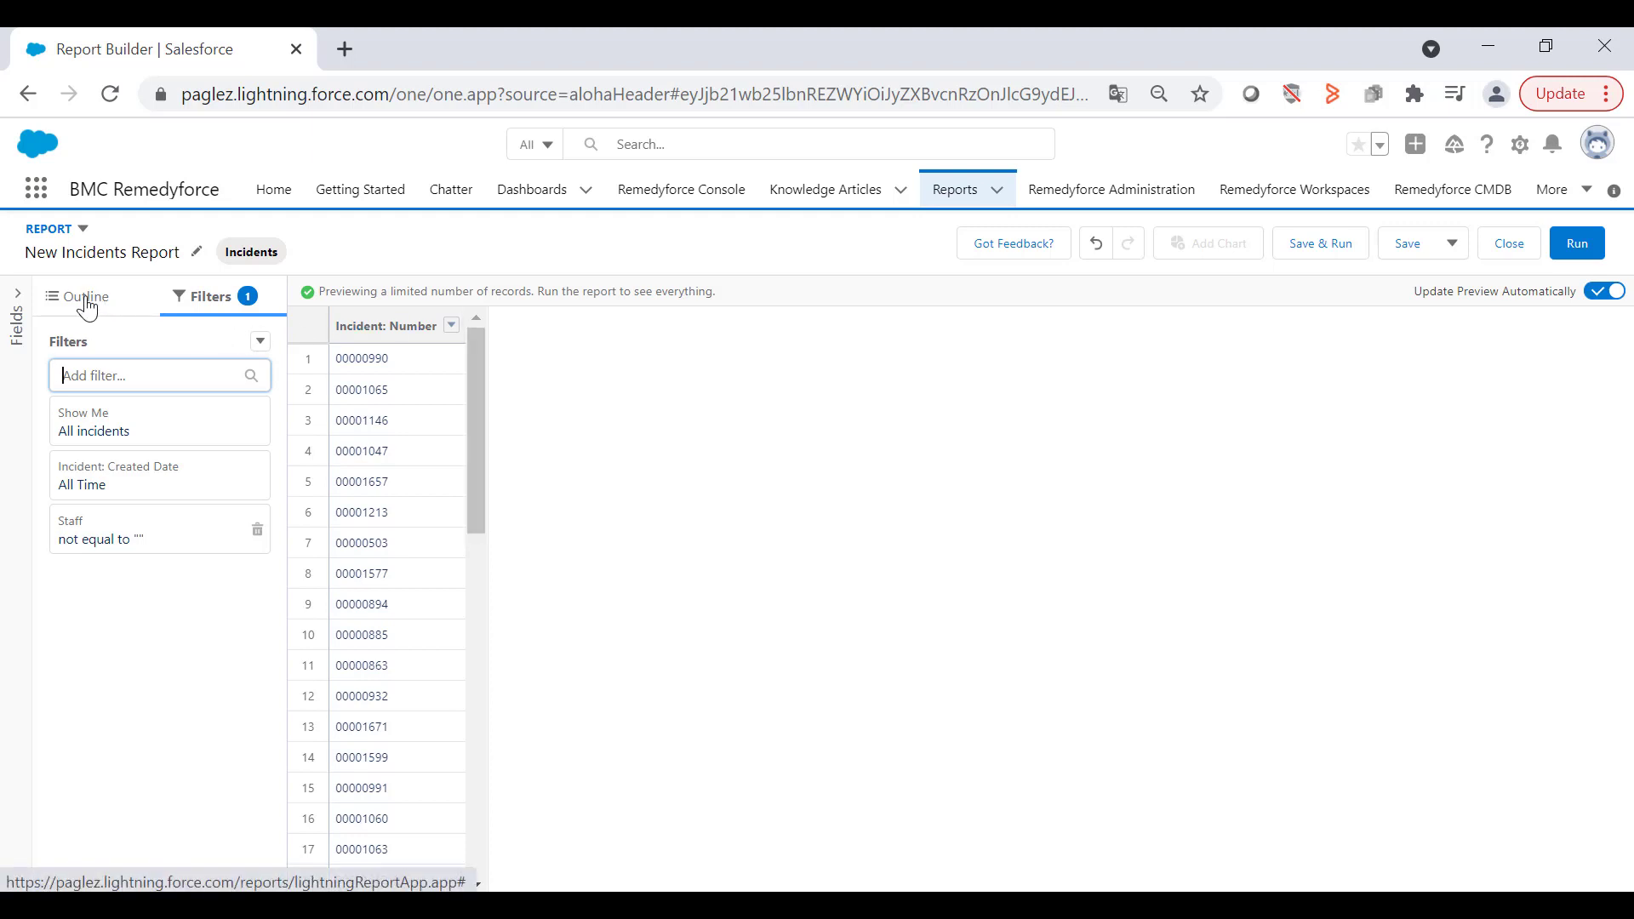
- Add the Status and State Open columns through the Columns search box
left_click(85, 296)
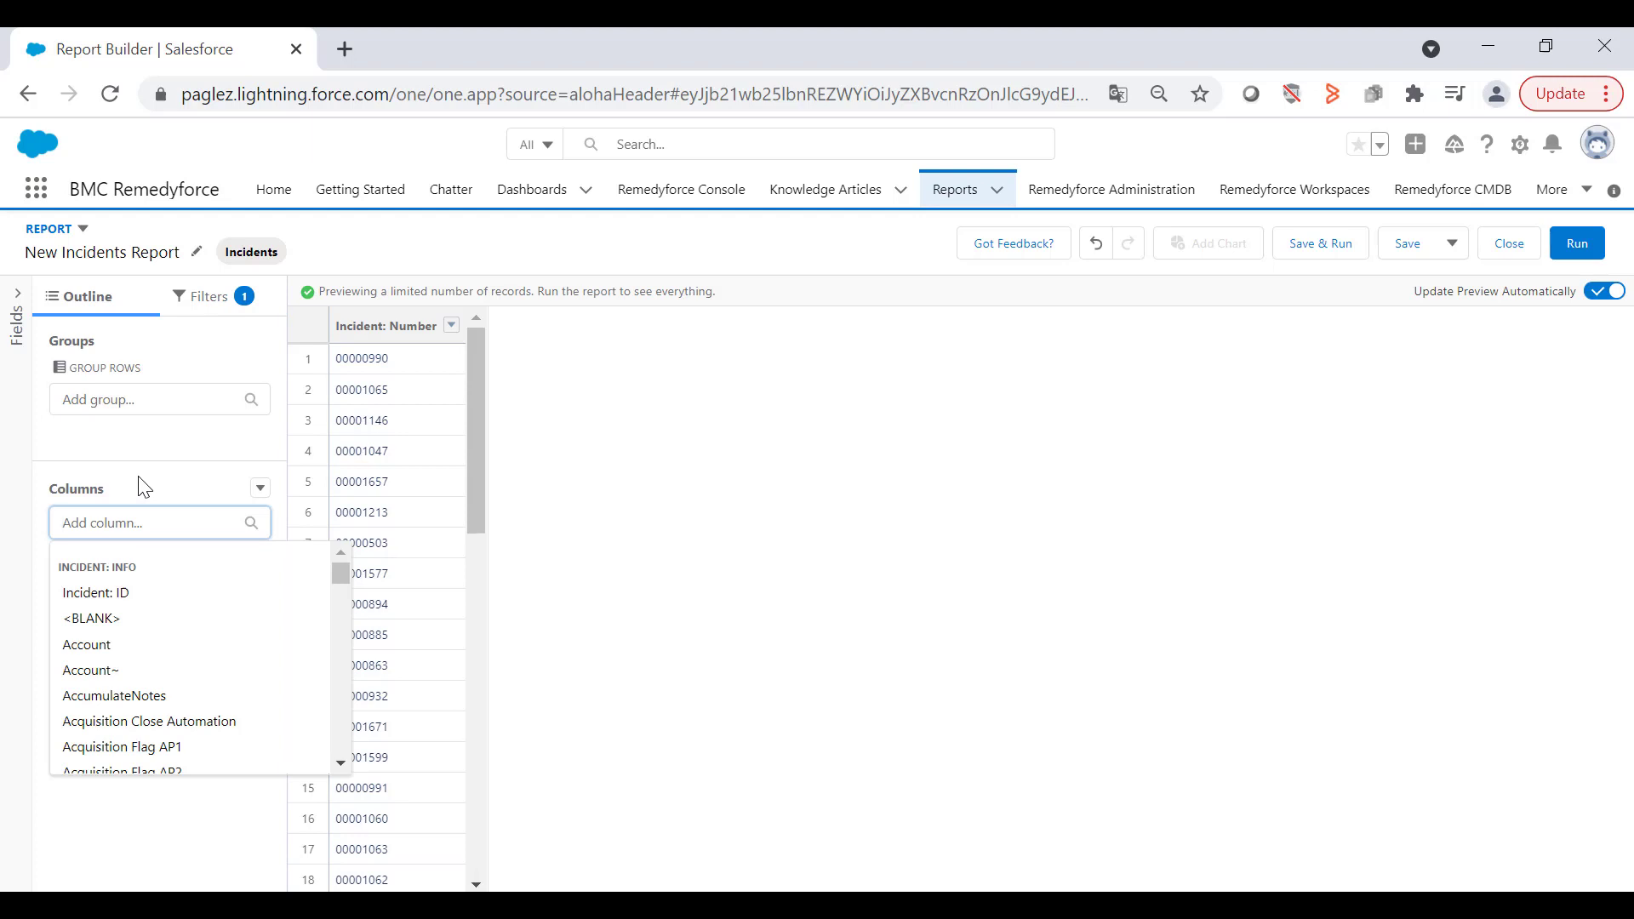
type("cate")
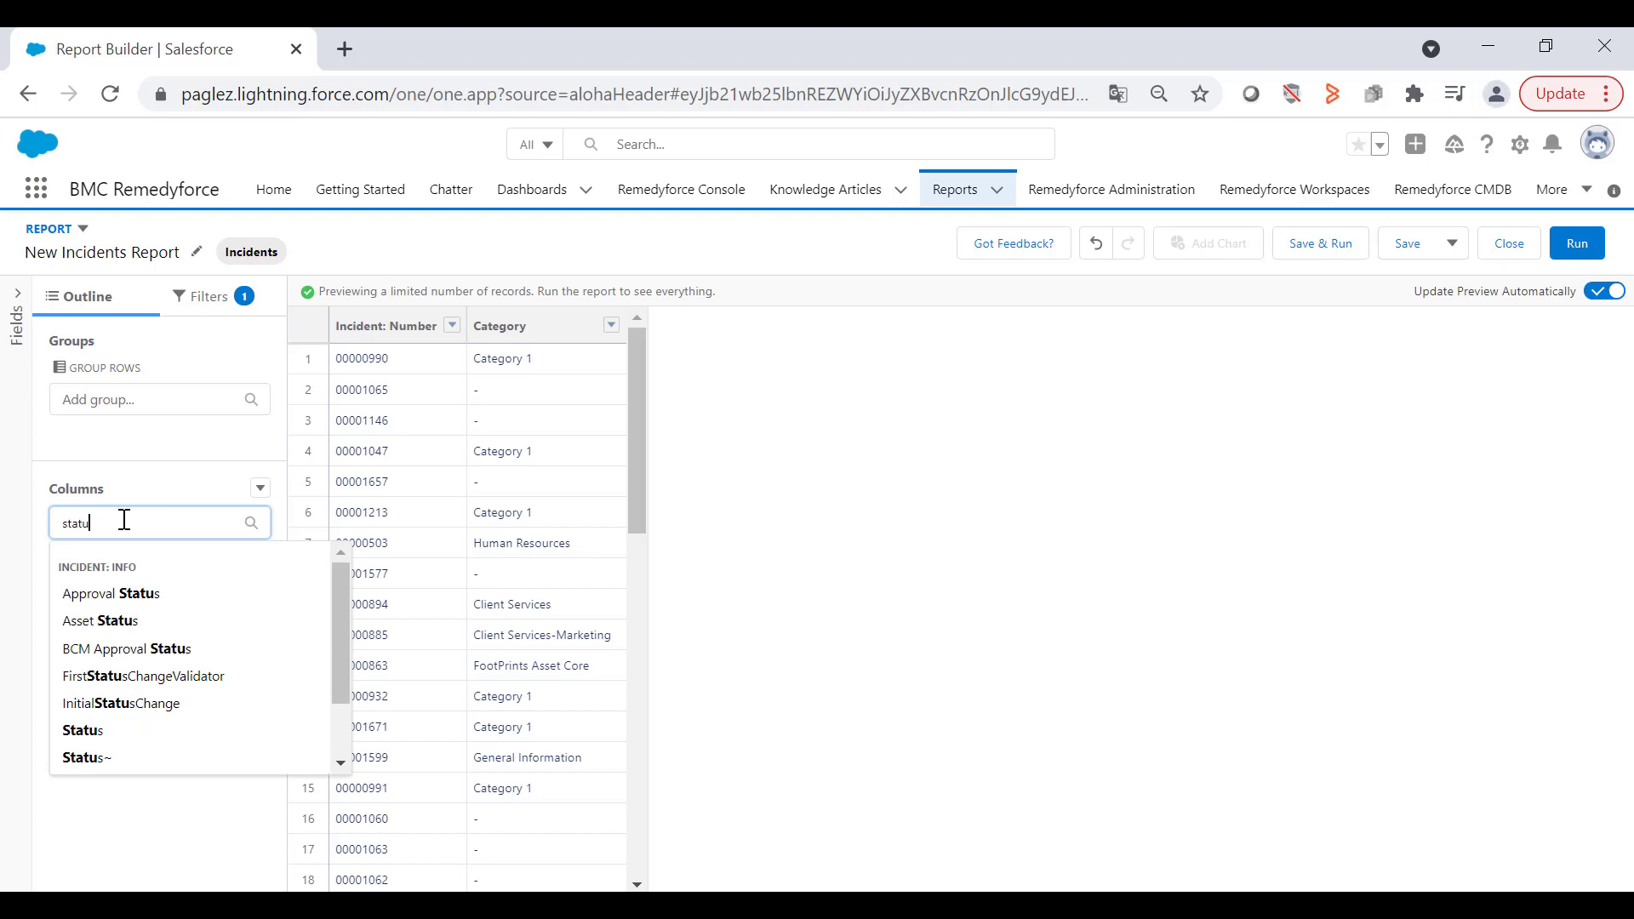
left_click(82, 729)
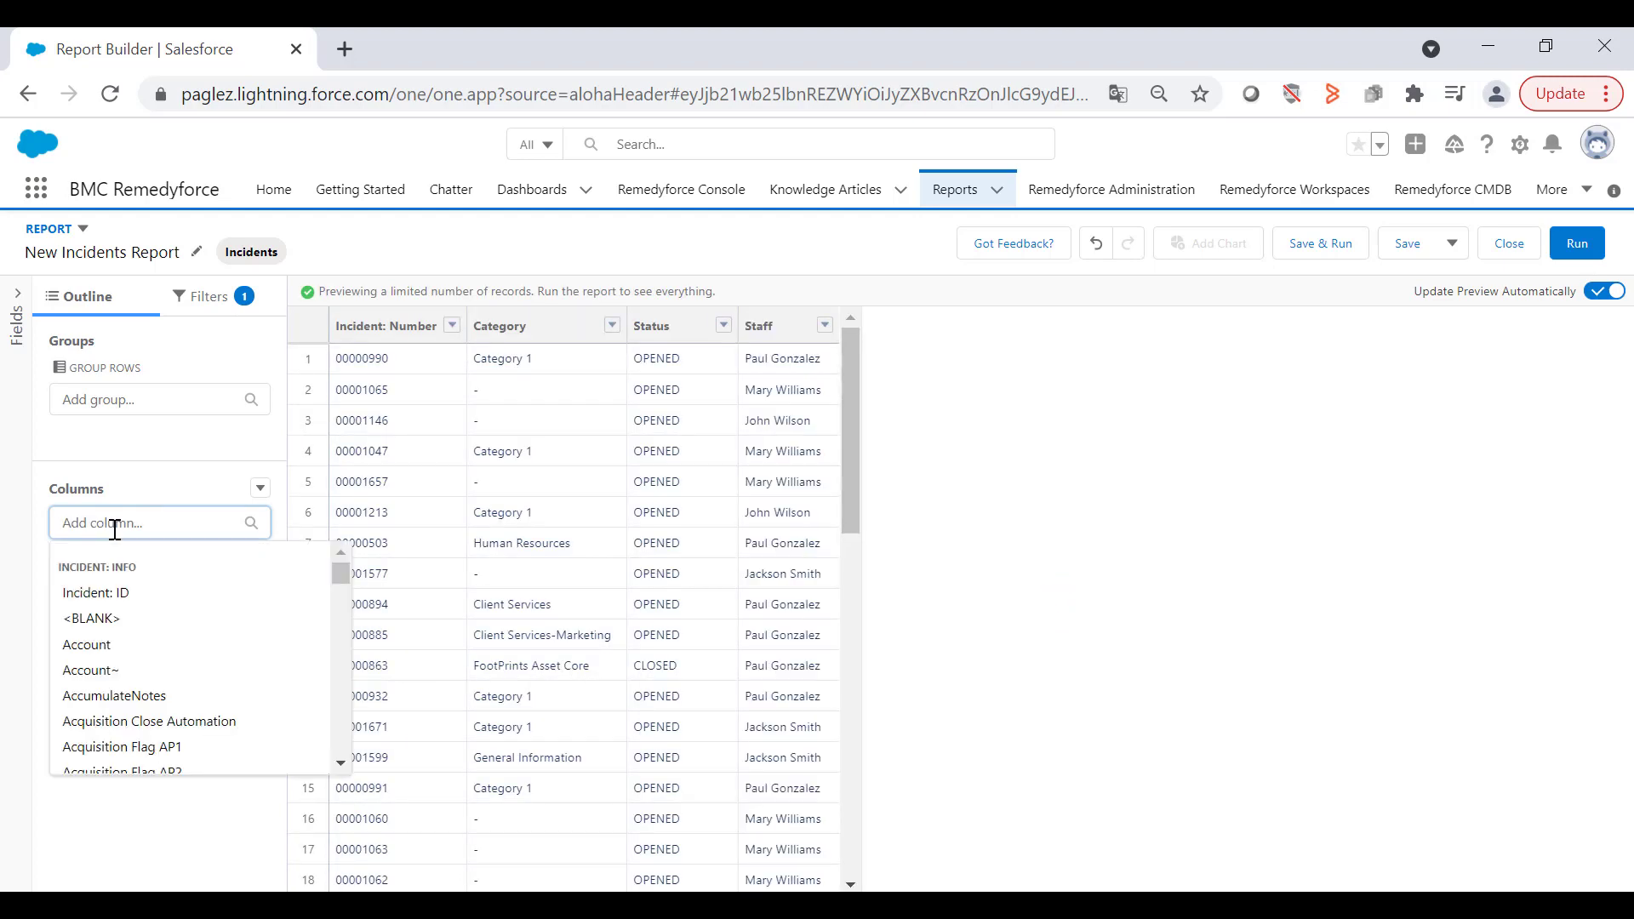
type("state")
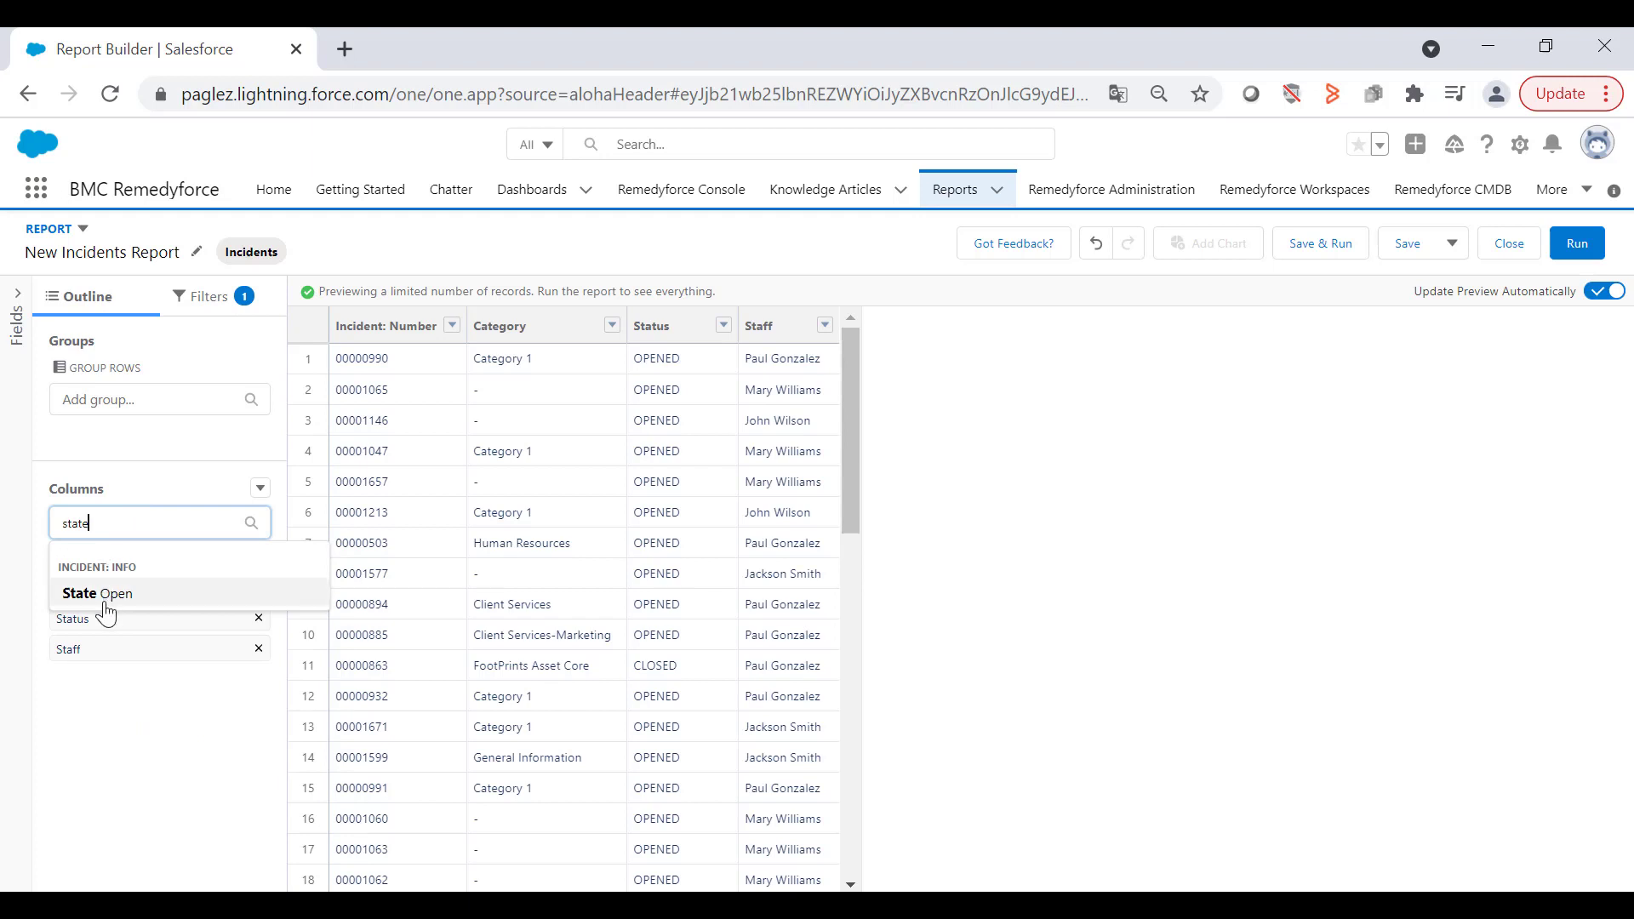
left_click(97, 593)
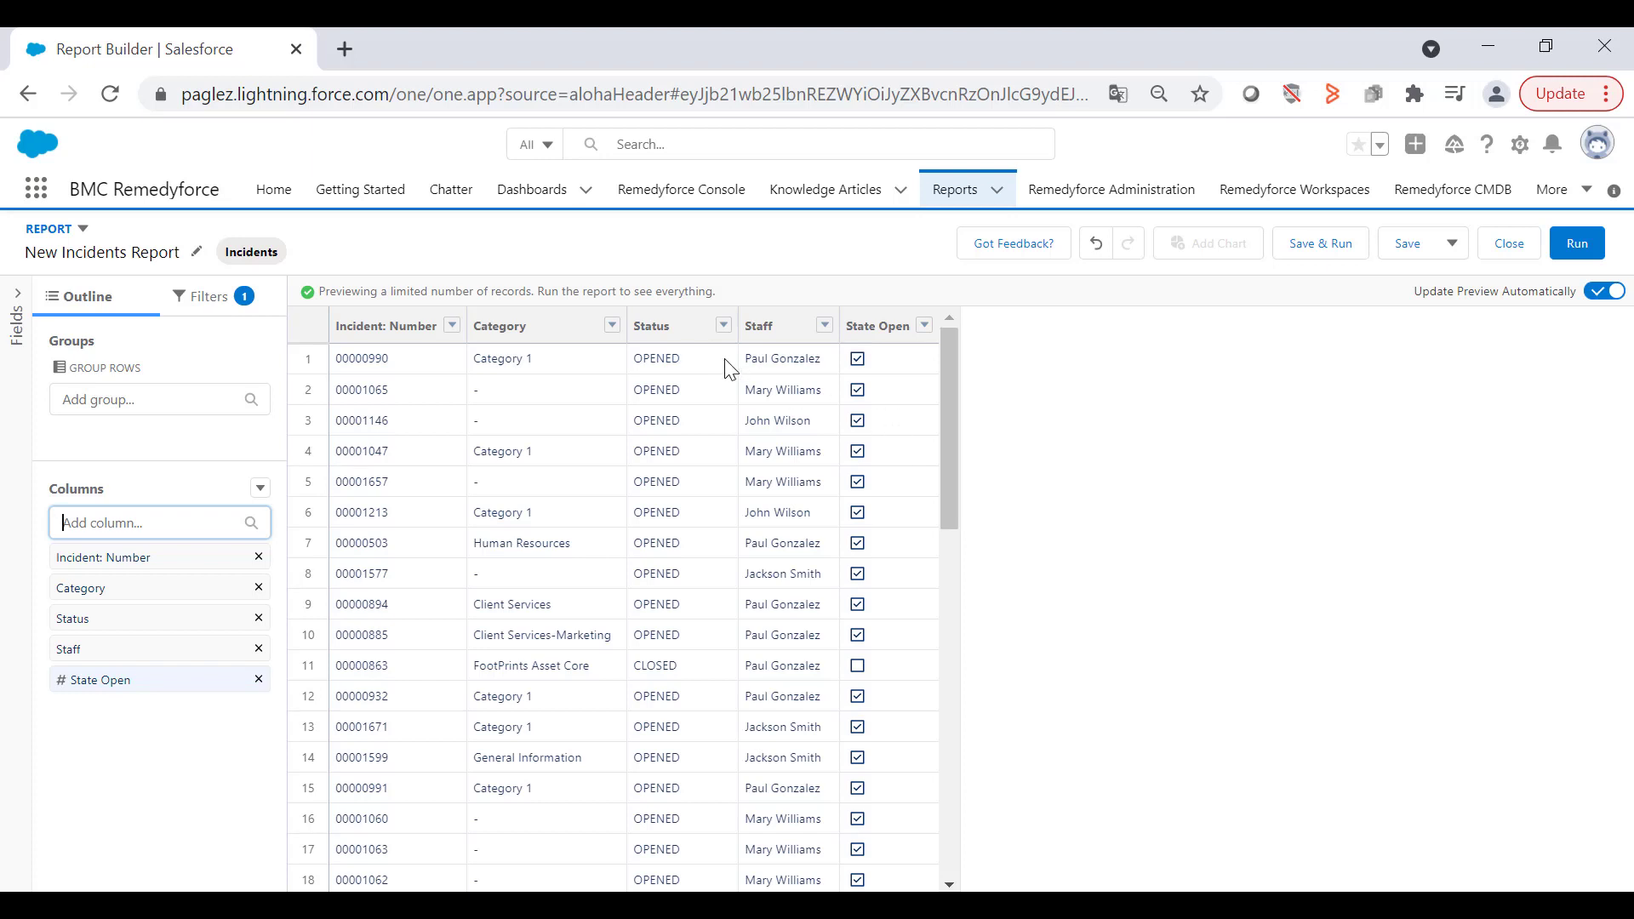
mouse_move(898, 352)
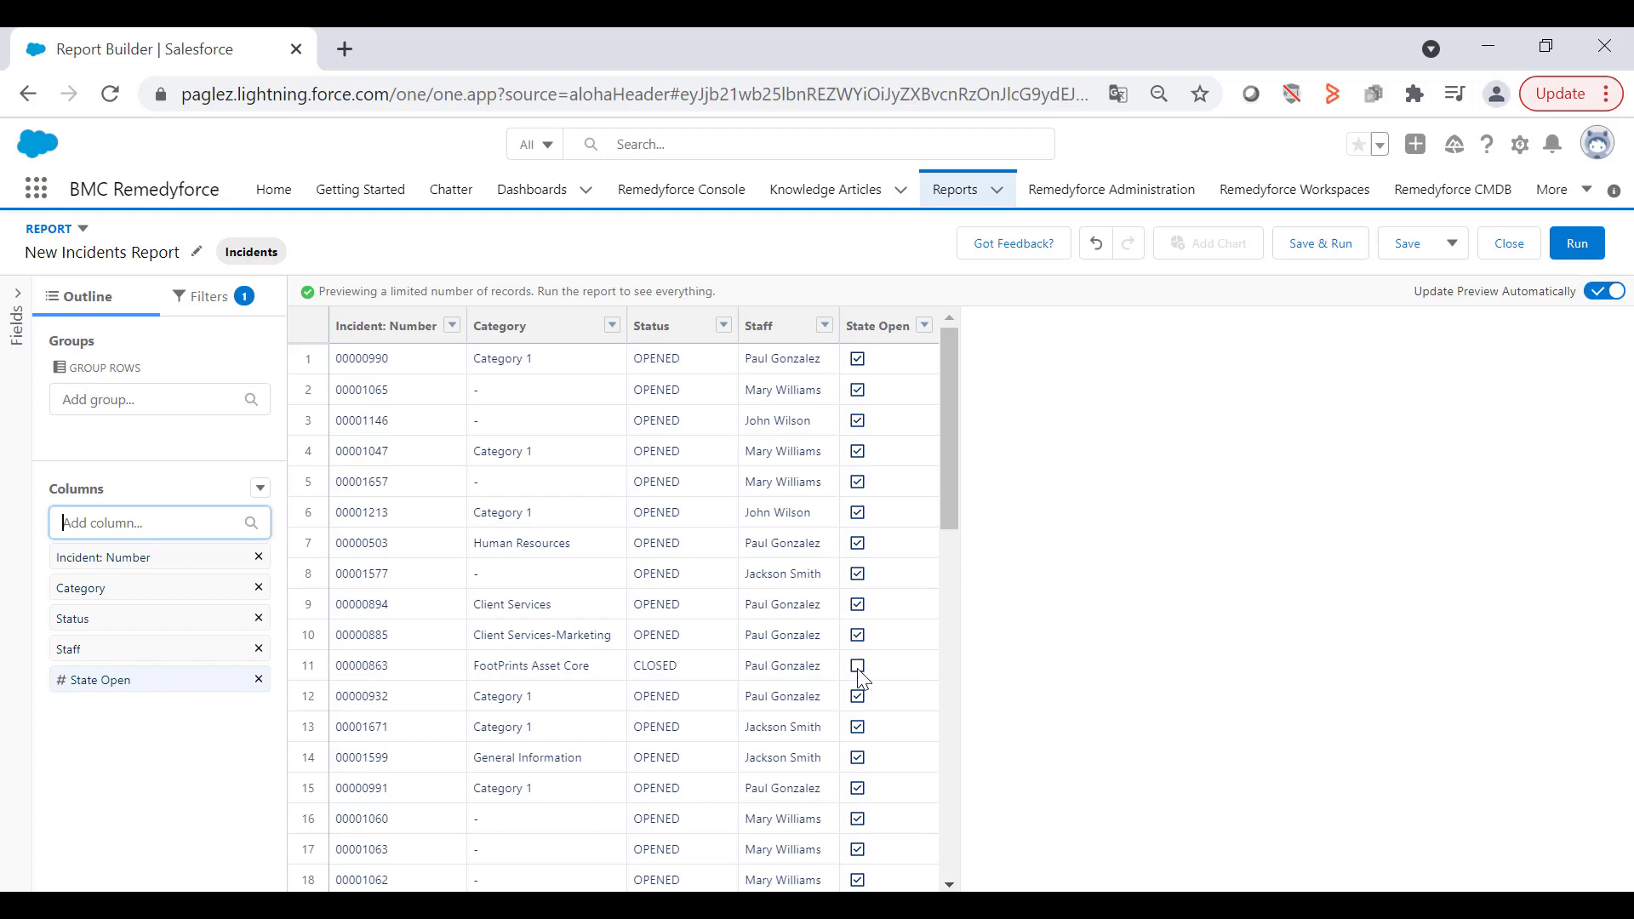
mouse_move(858, 629)
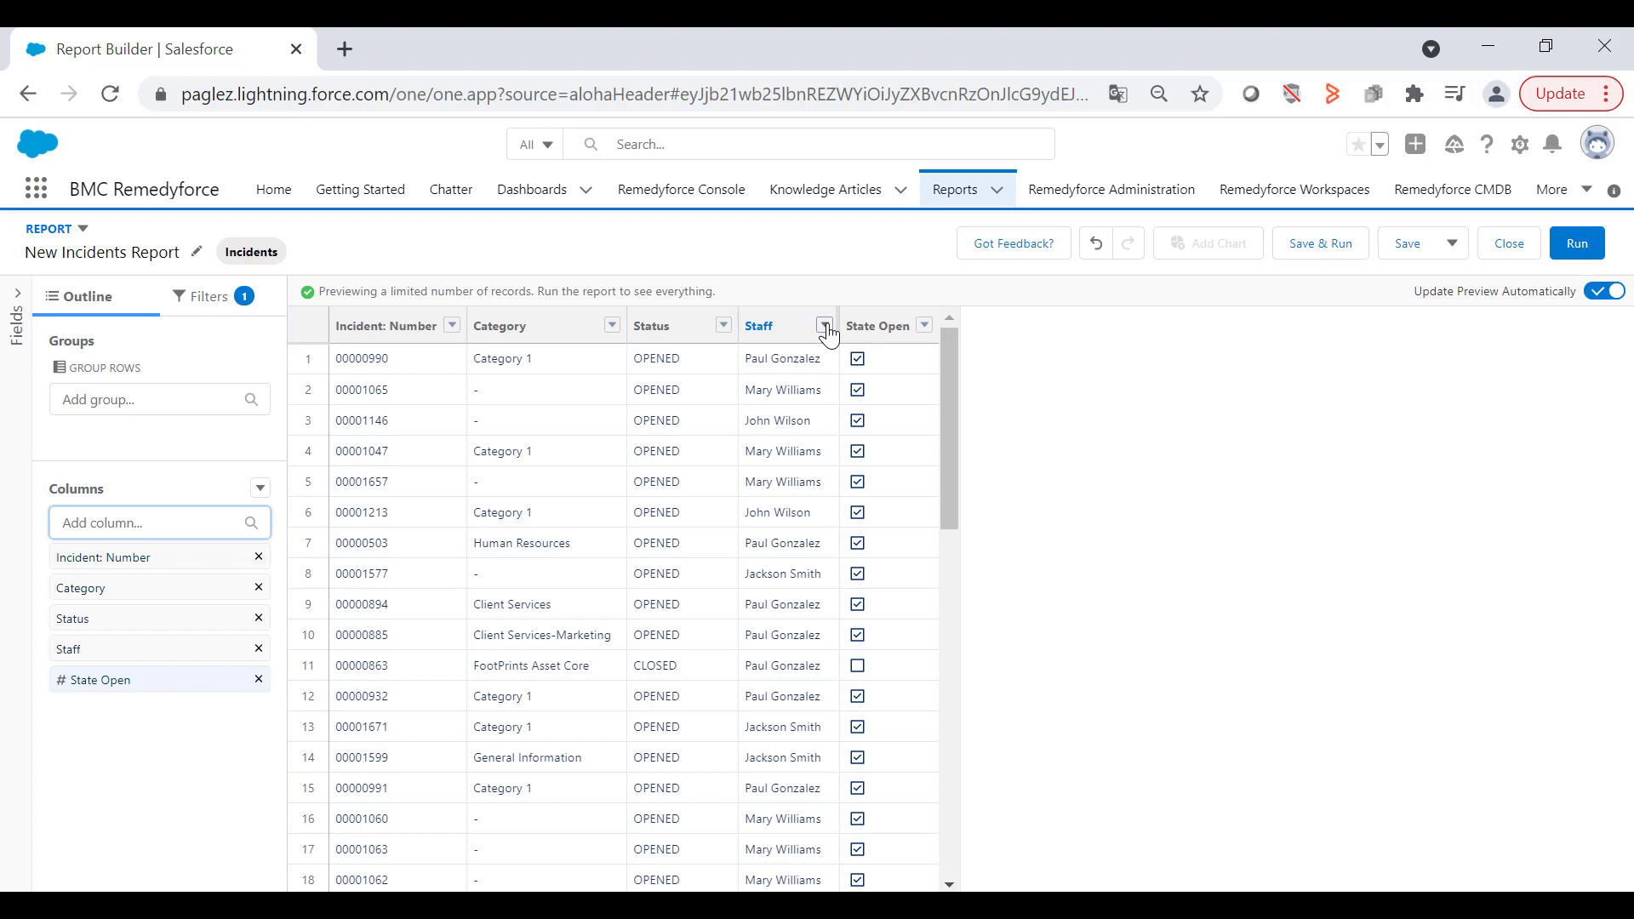
- Group rows by Staff, then by State Open, from each column's menu
left_click(825, 325)
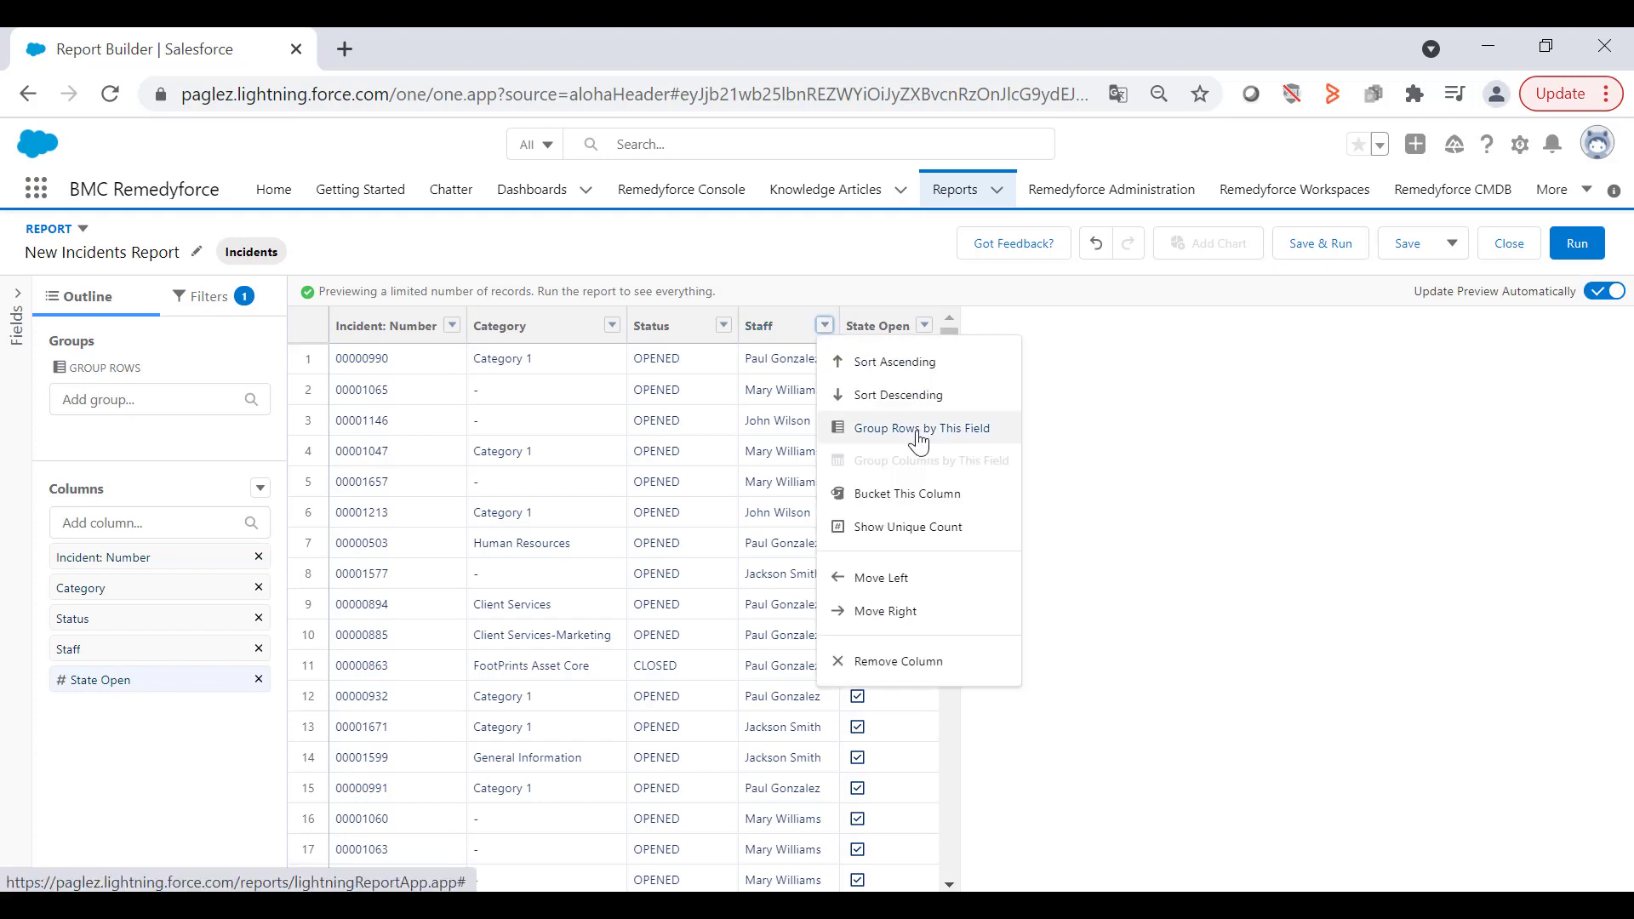
mouse_move(984, 435)
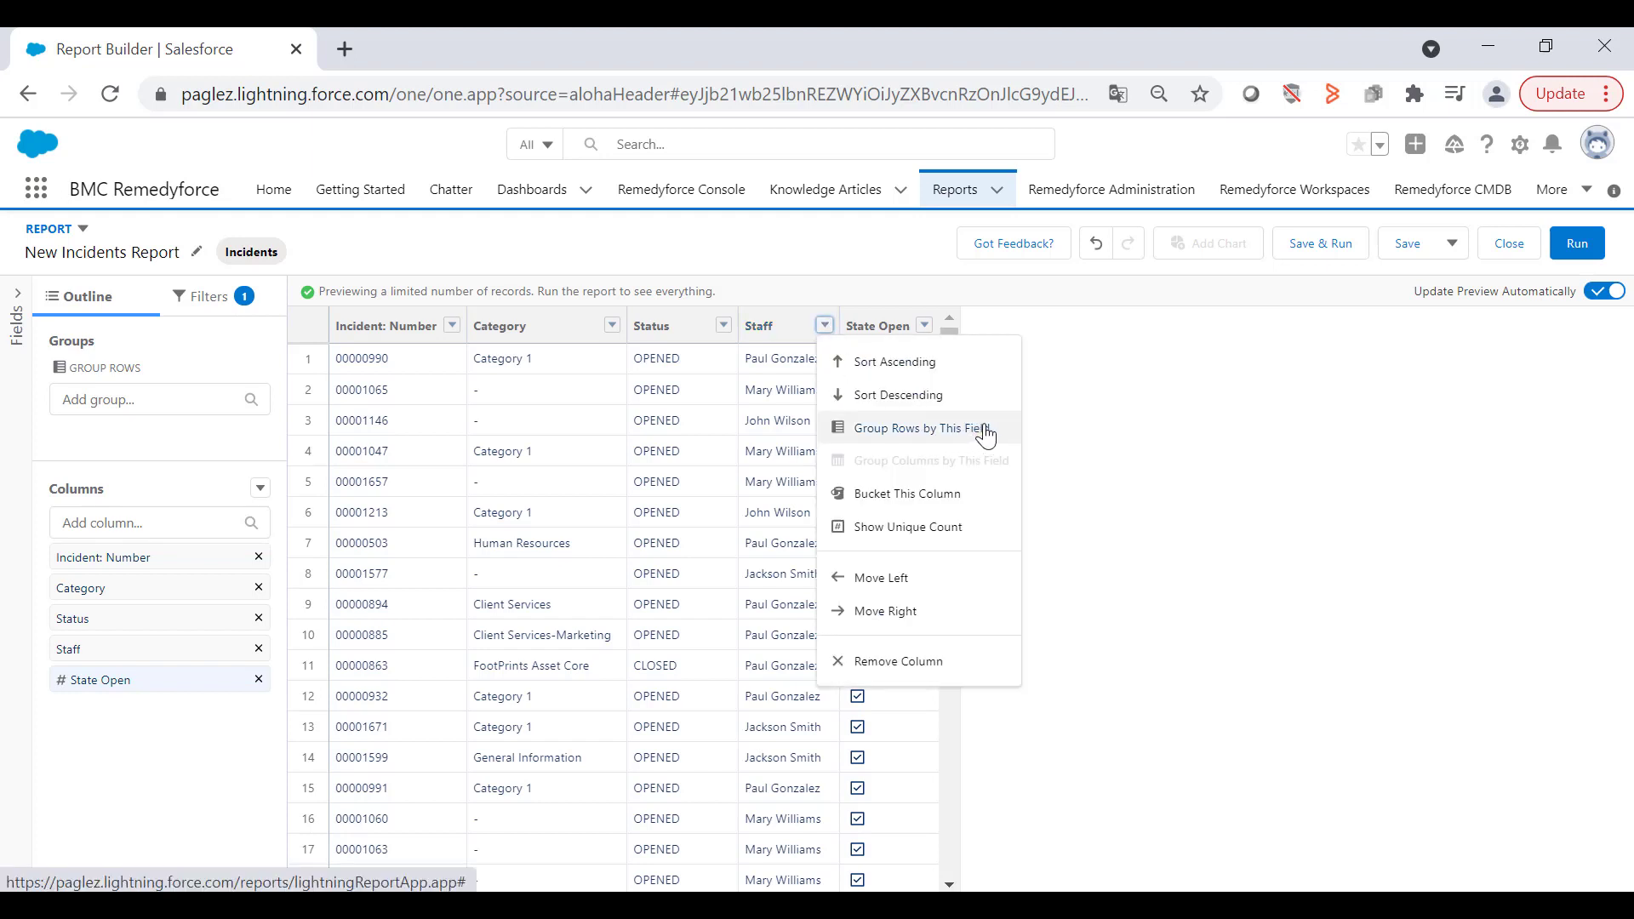
left_click(925, 428)
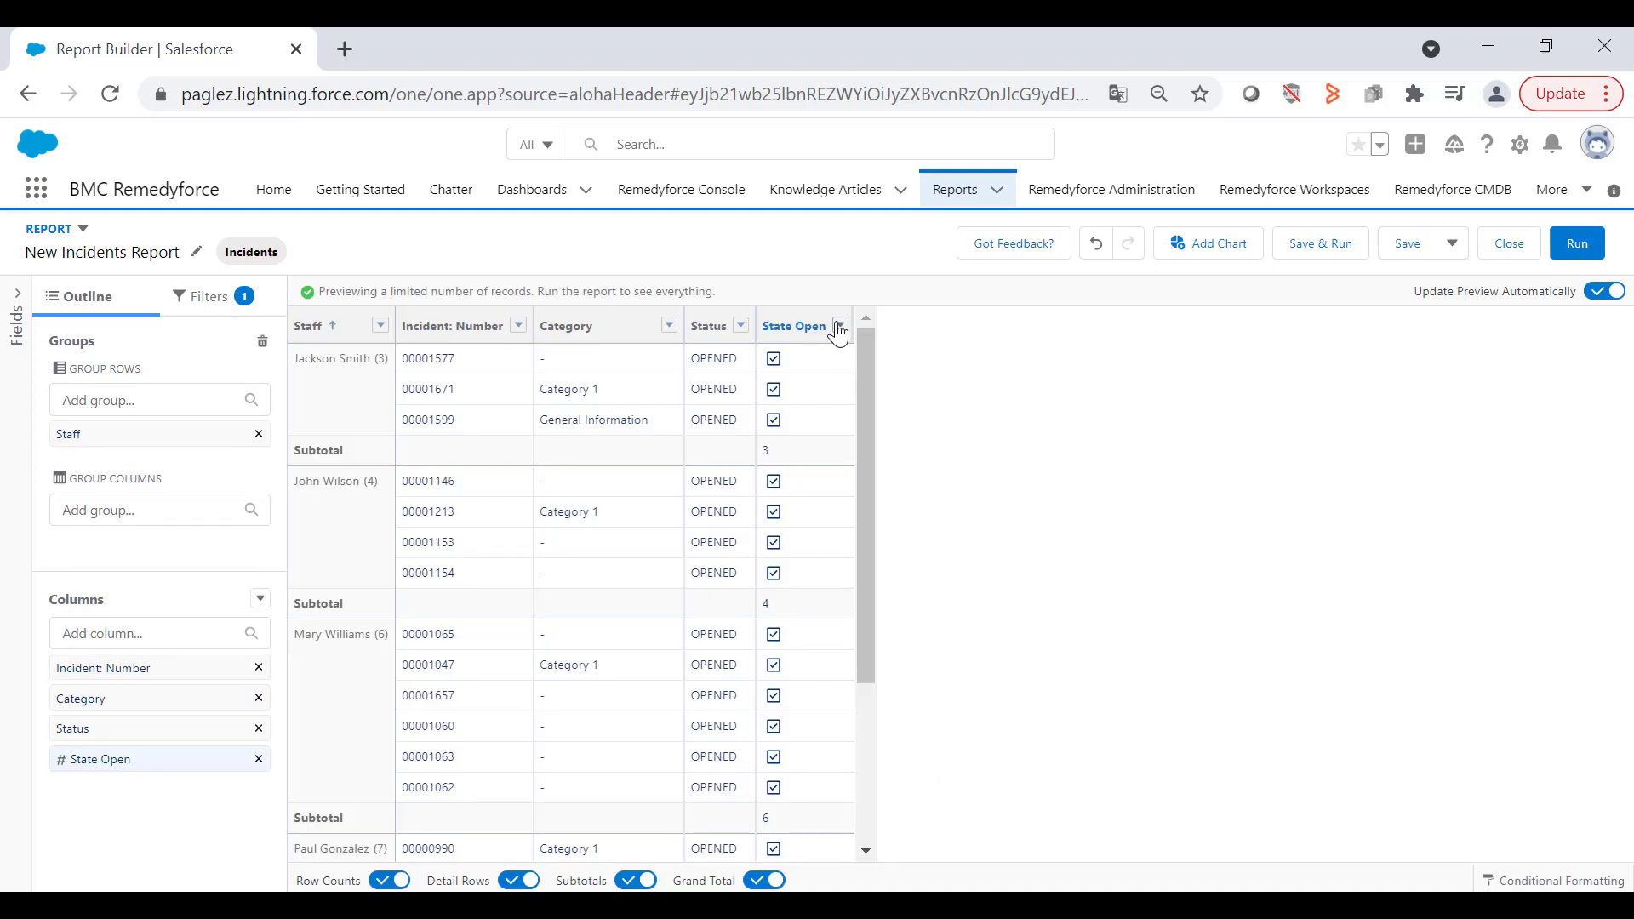
left_click(839, 326)
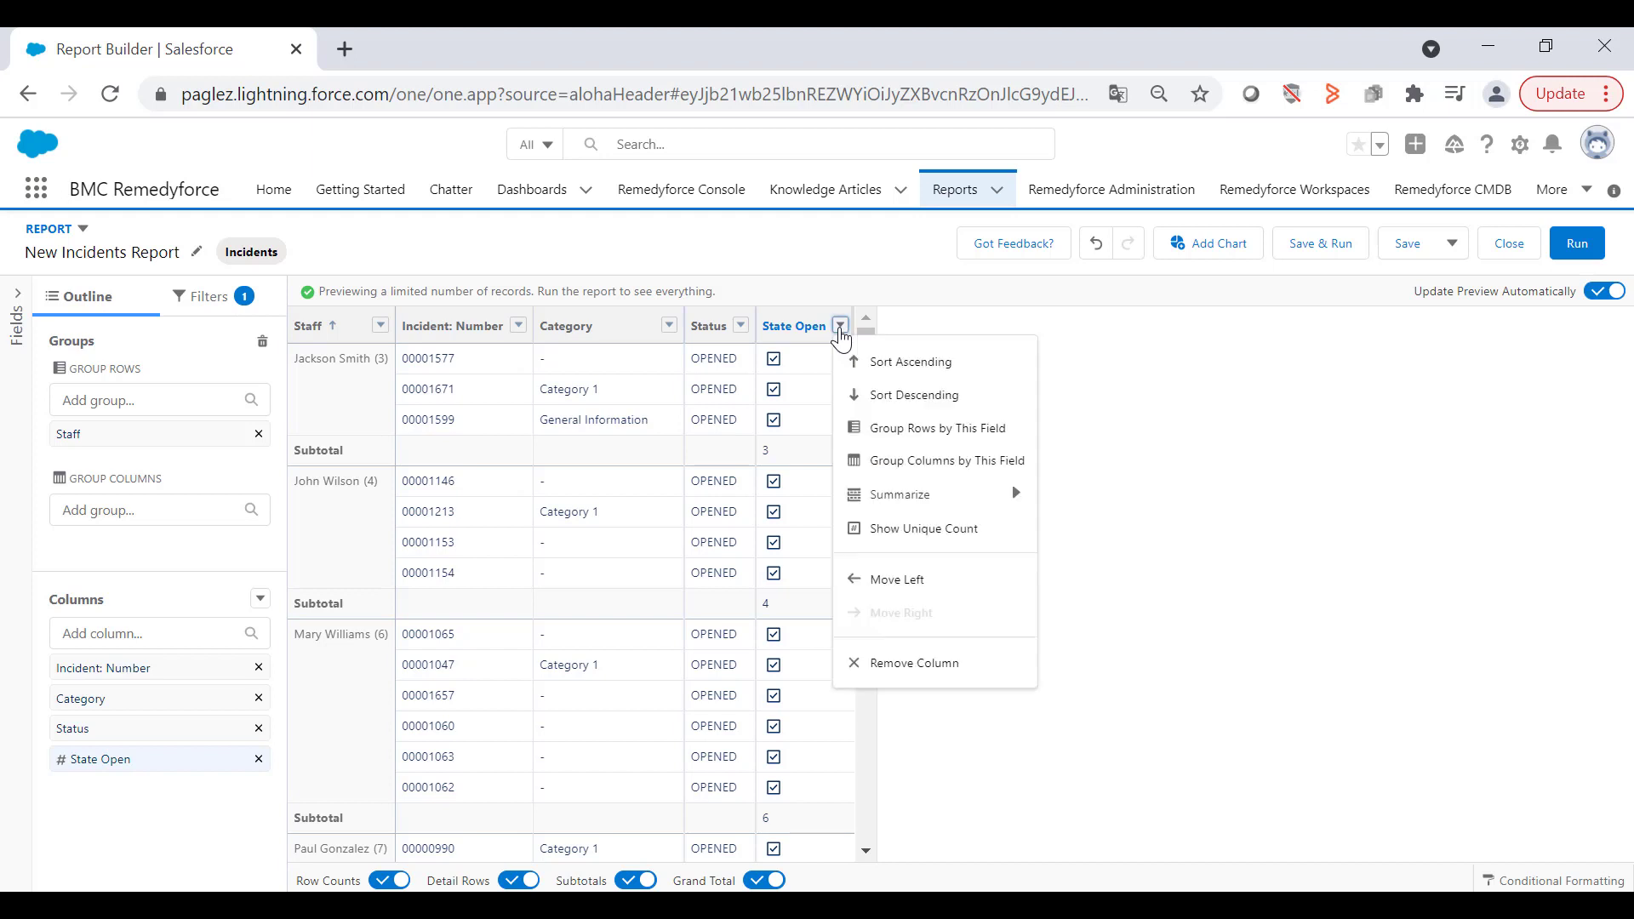
mouse_move(1017, 438)
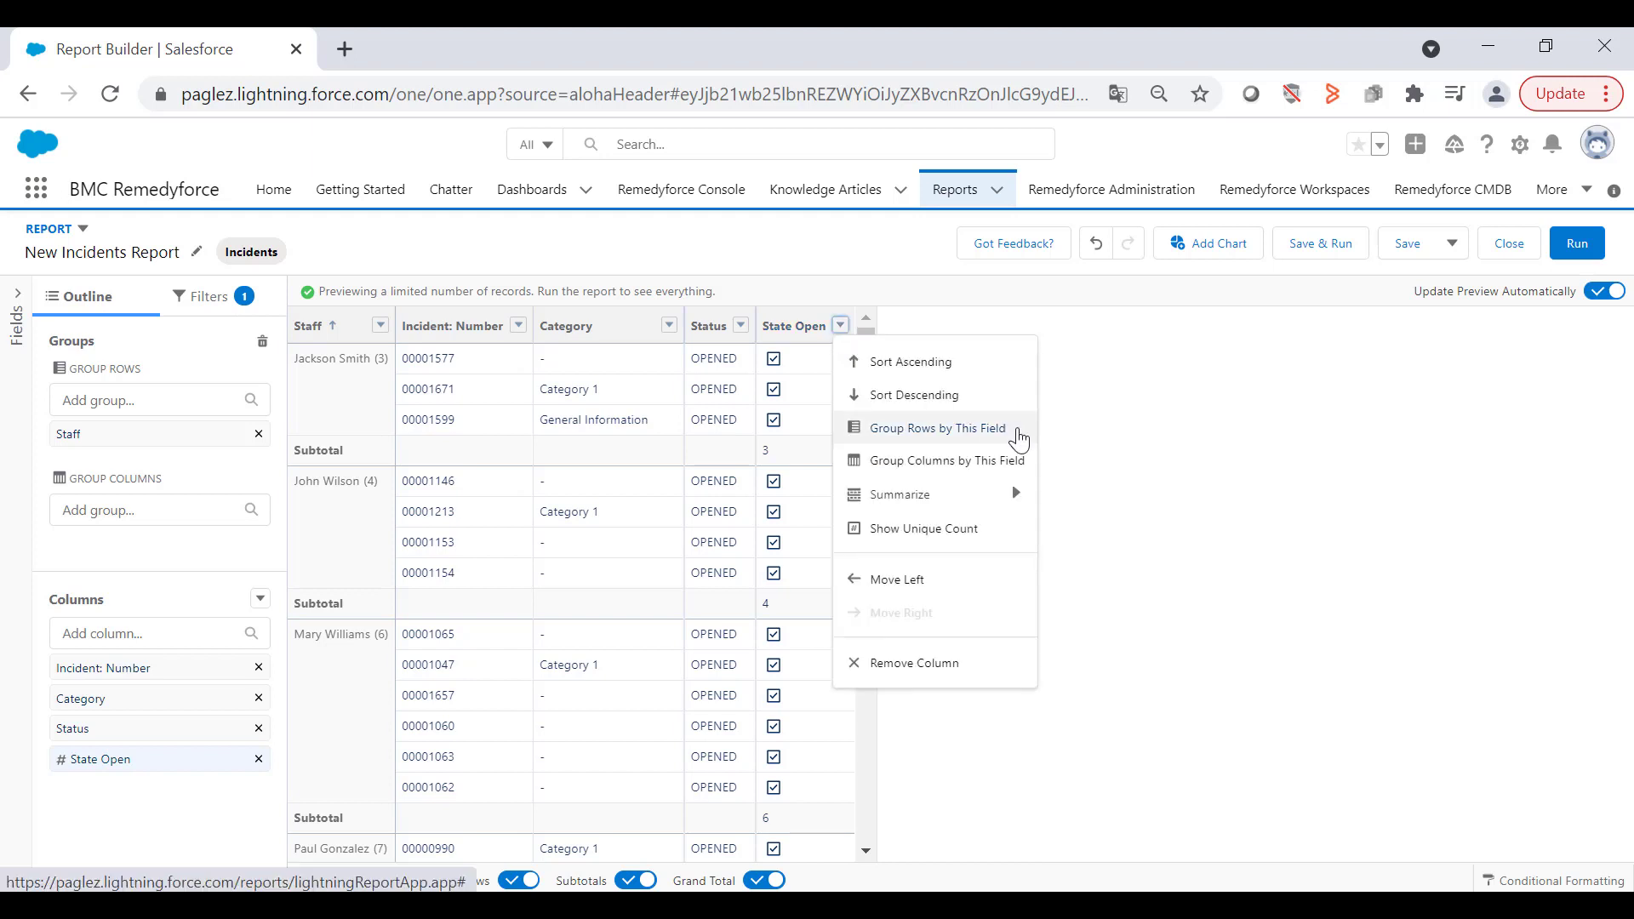
left_click(934, 427)
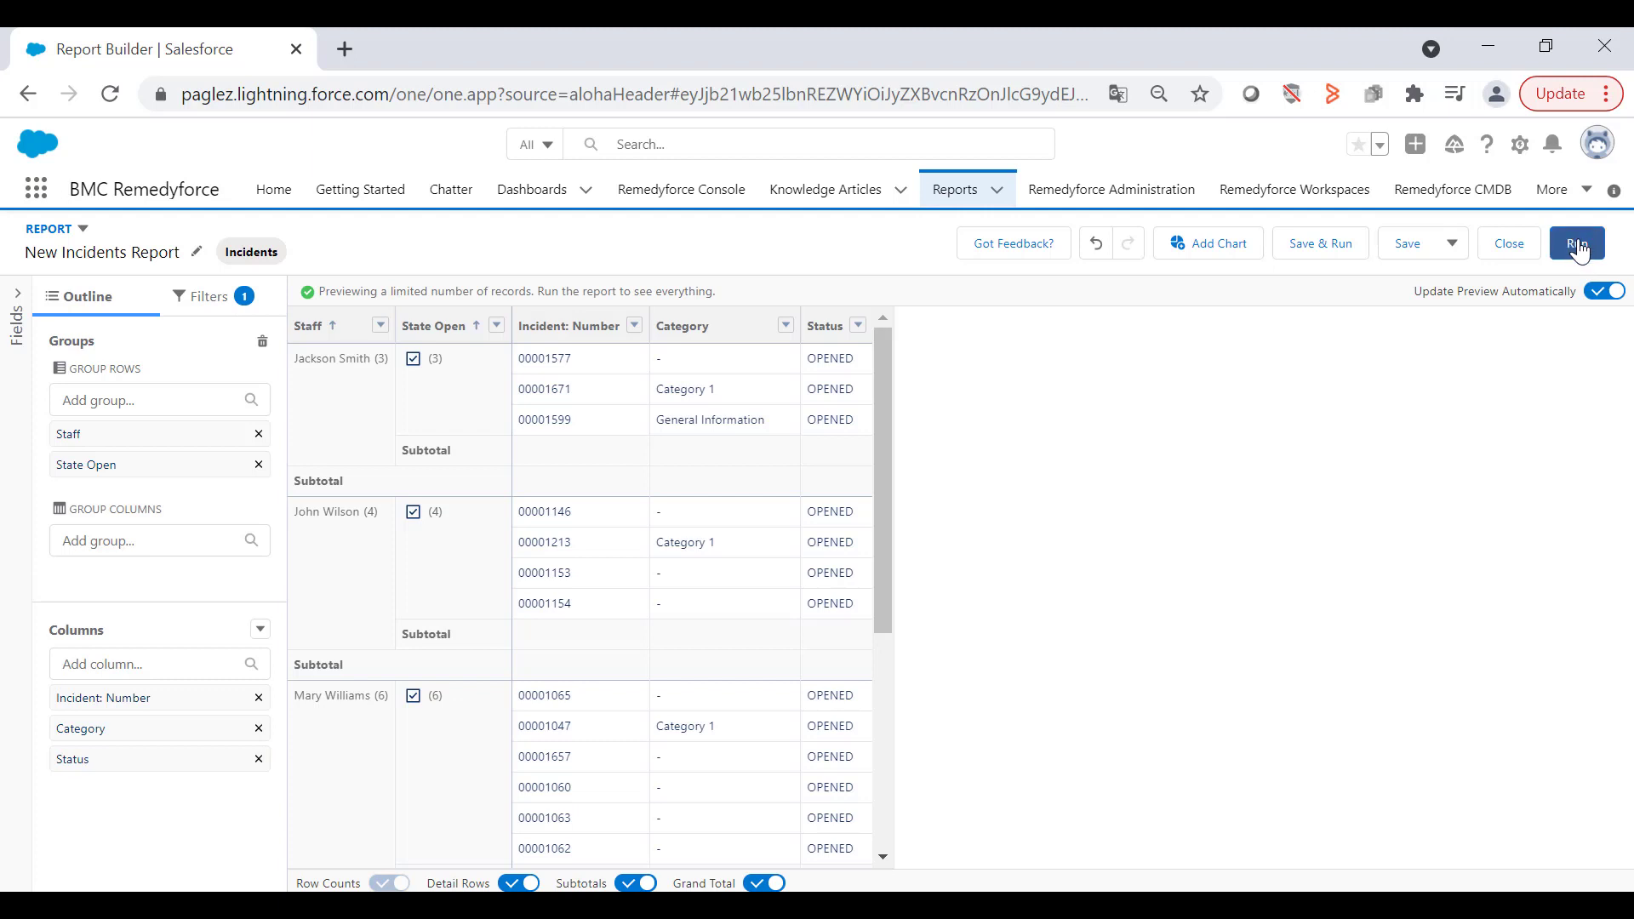
- Run the report and scroll through the 566 grouped records
left_click(1576, 243)
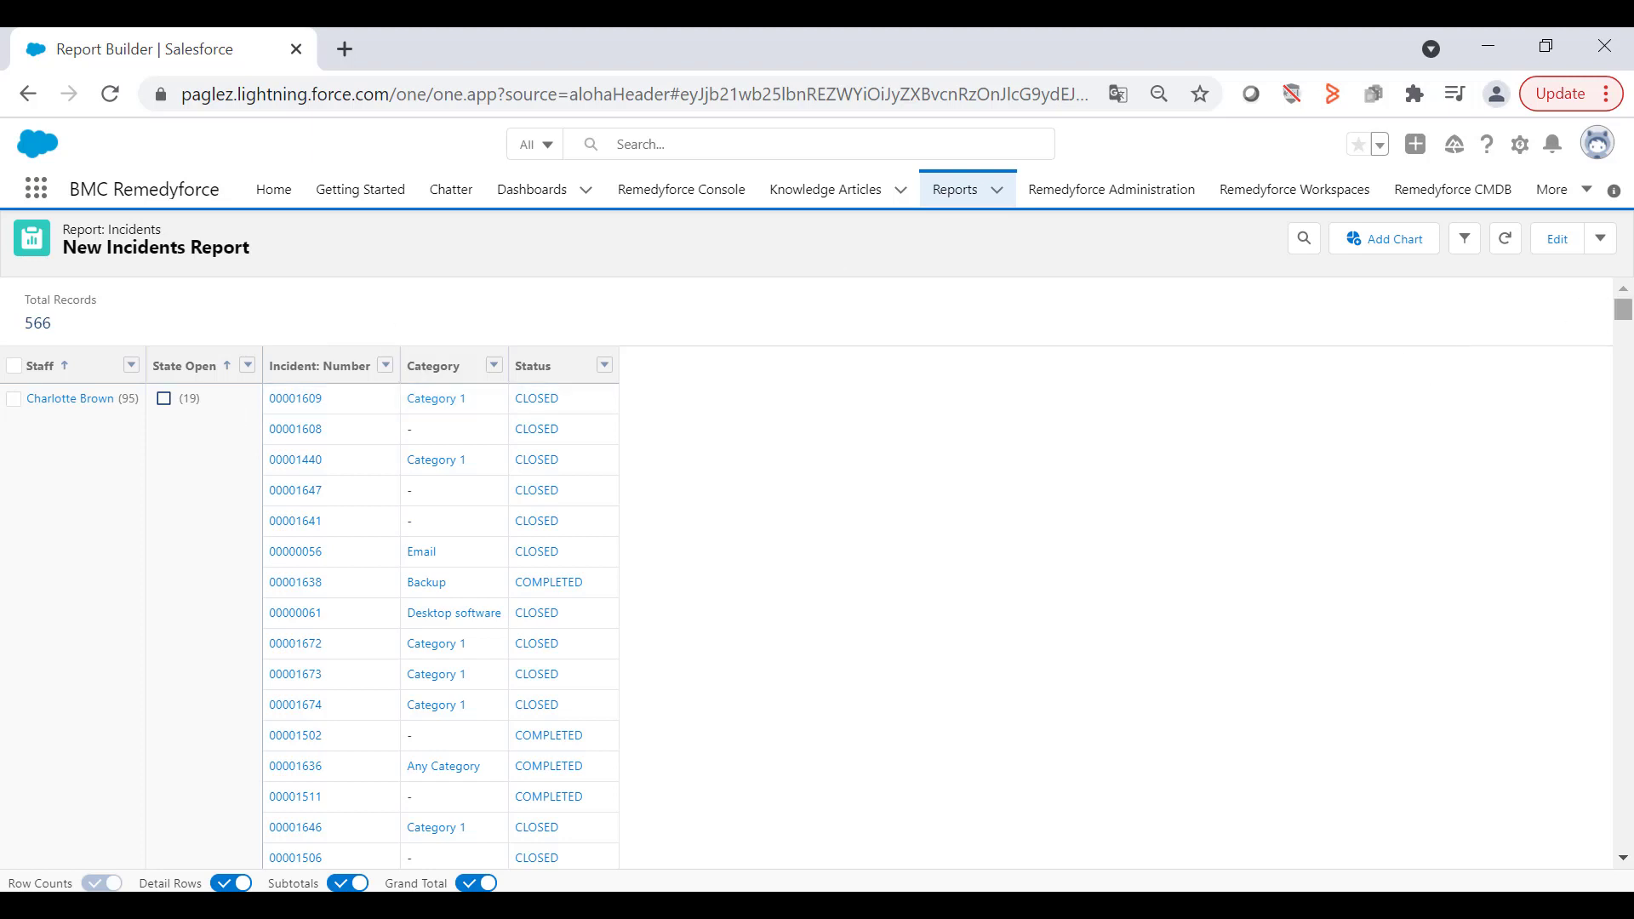
scroll("down", 3)
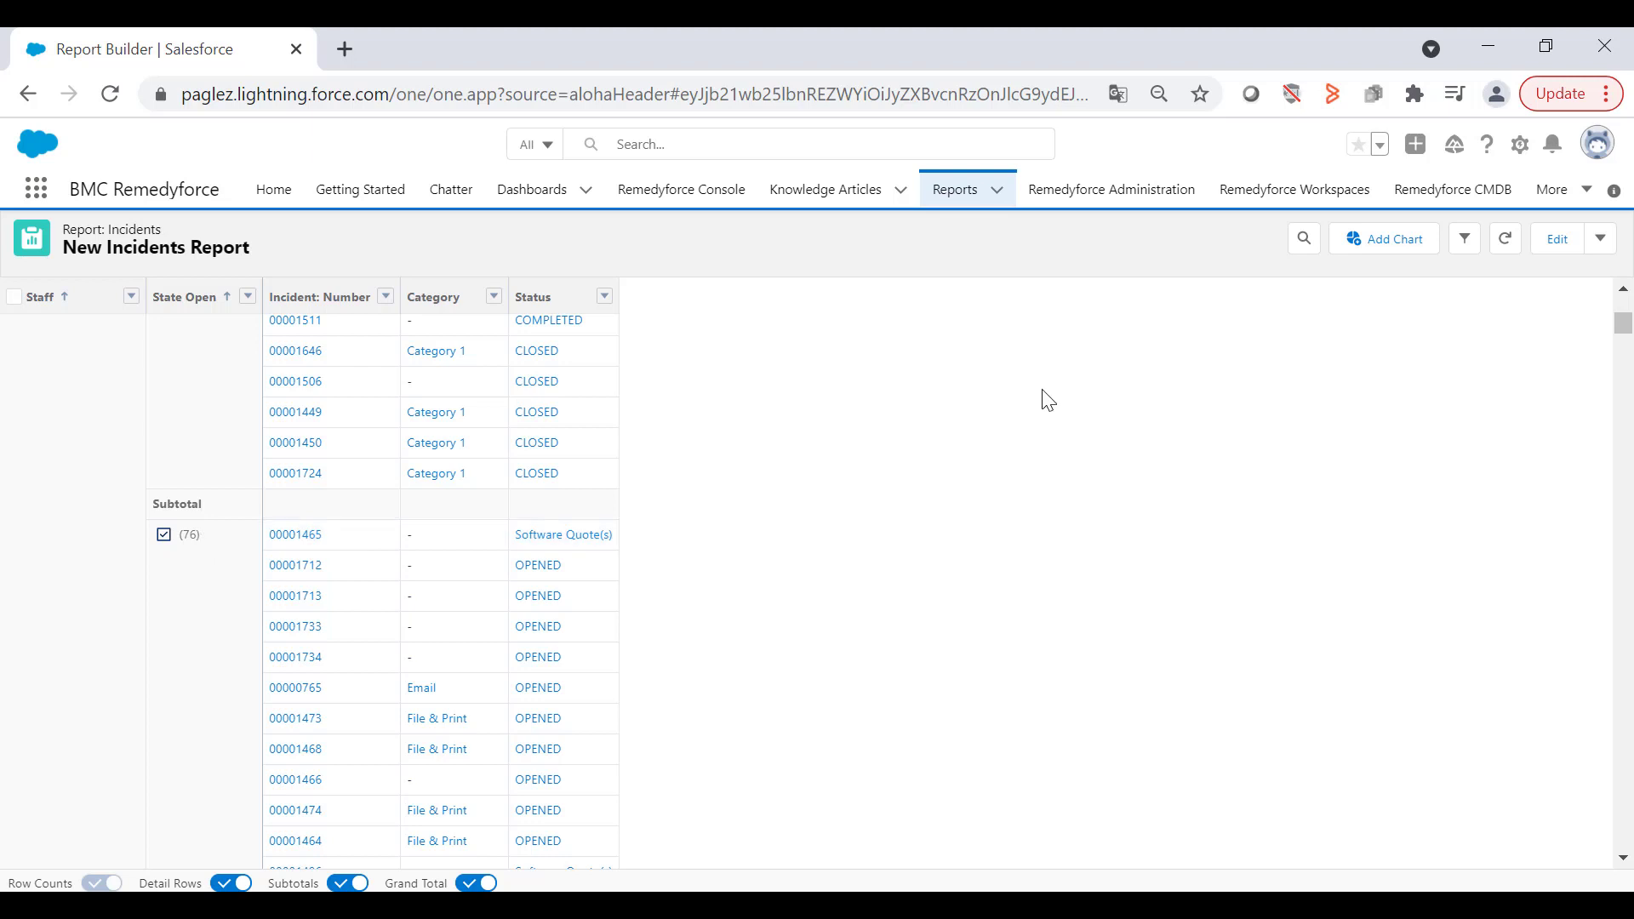
scroll("up", 3)
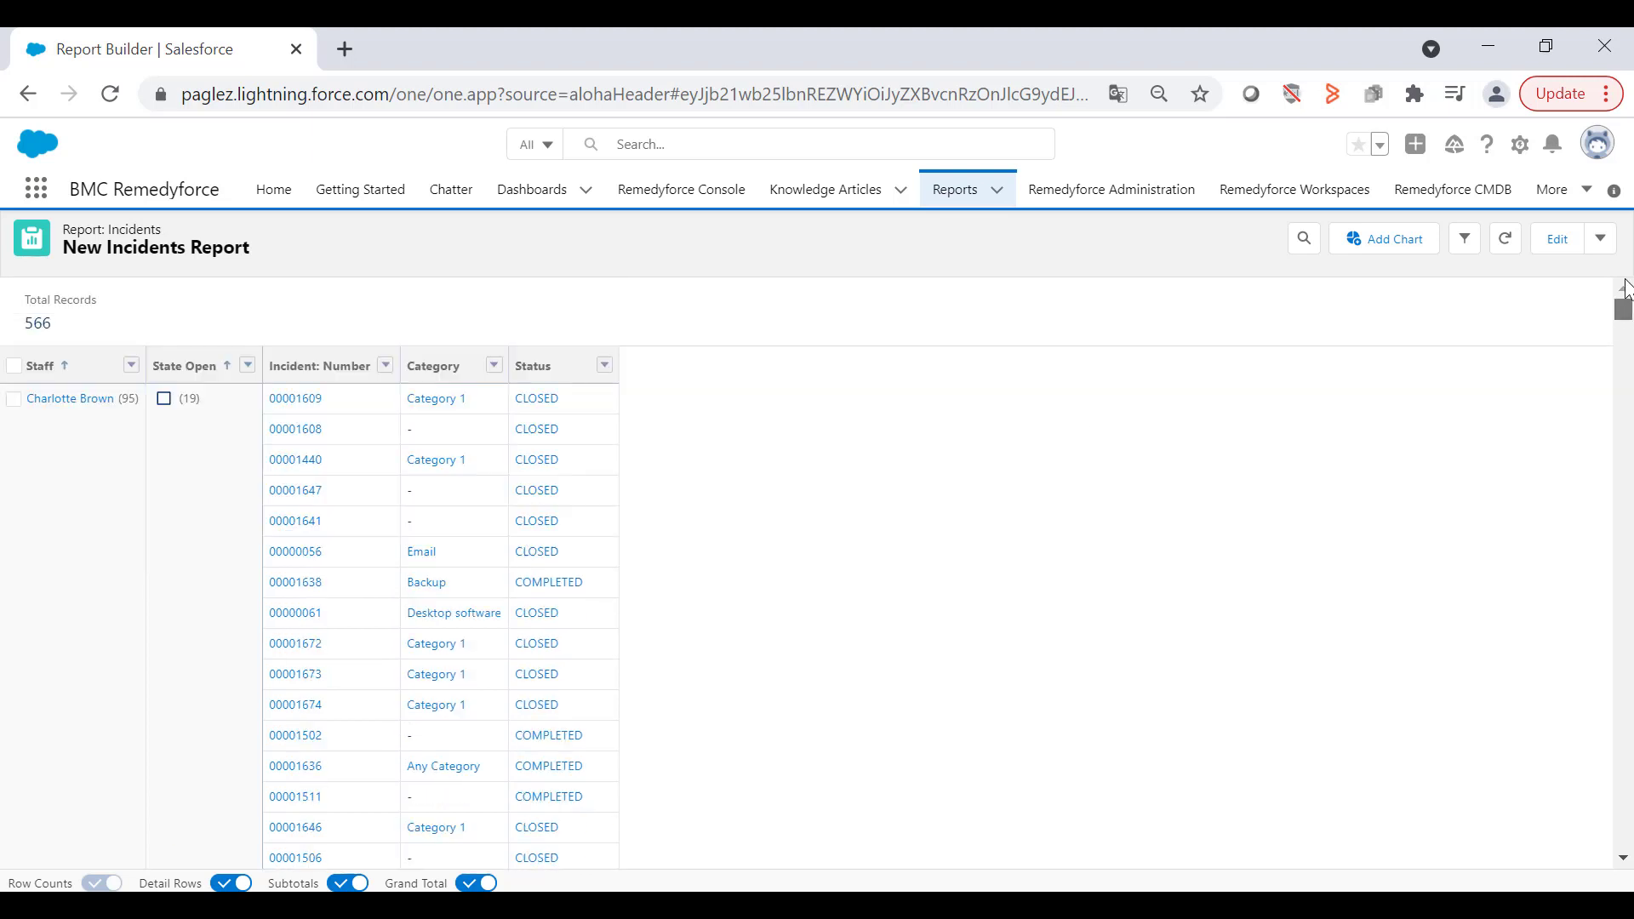
mouse_move(1387, 250)
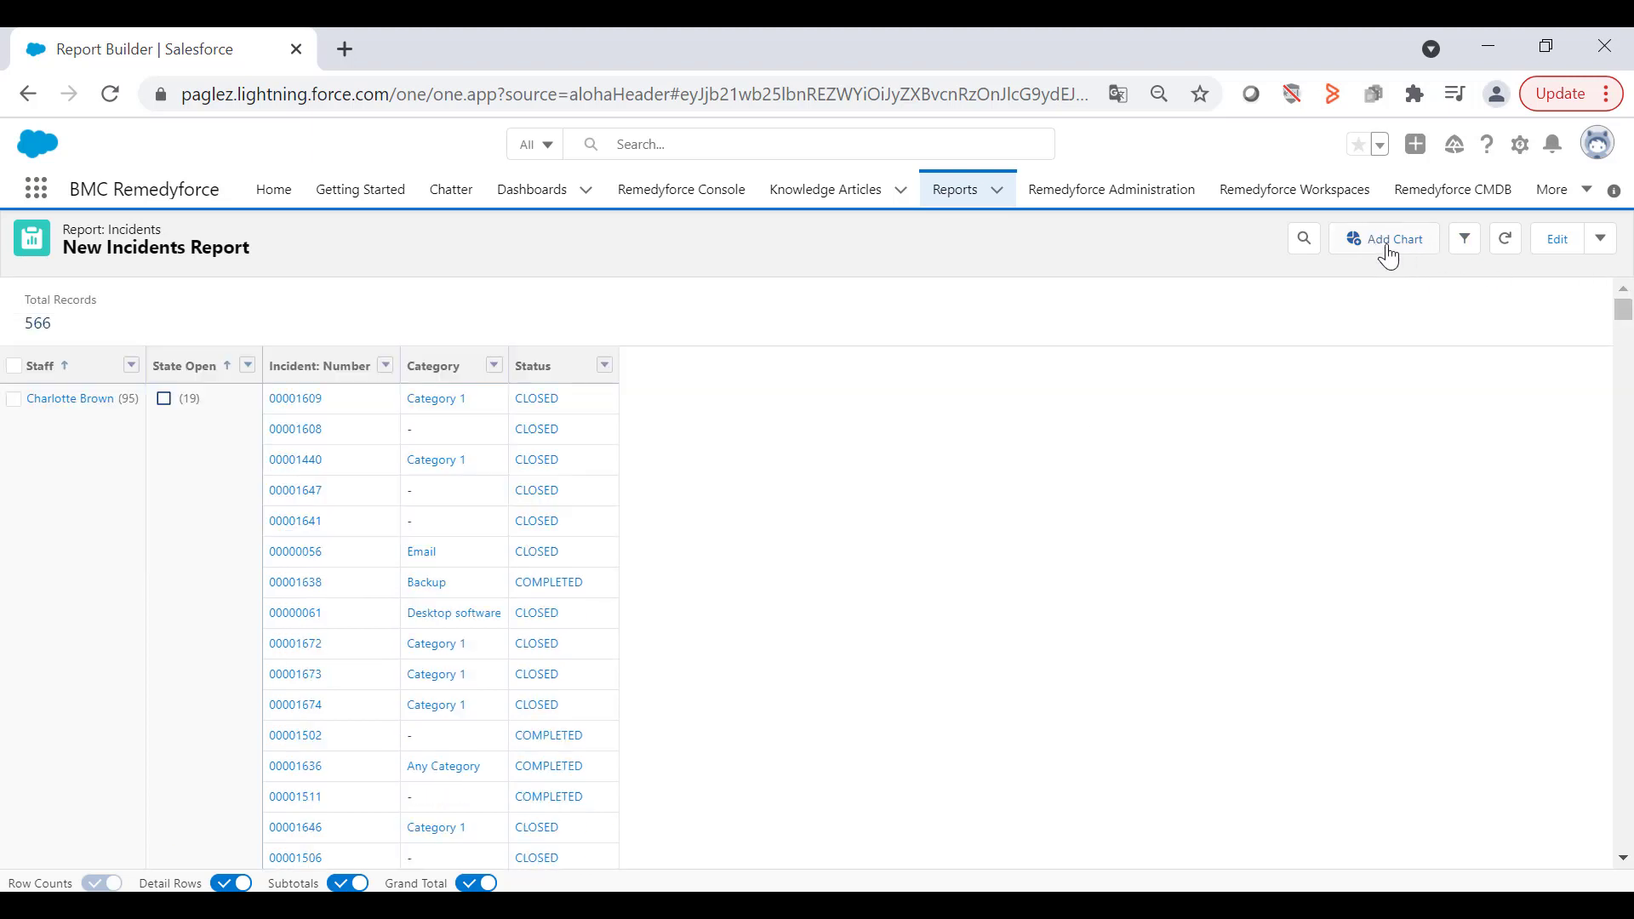
- Add a bar chart split by State Open, with values shown on the bars
left_click(1391, 239)
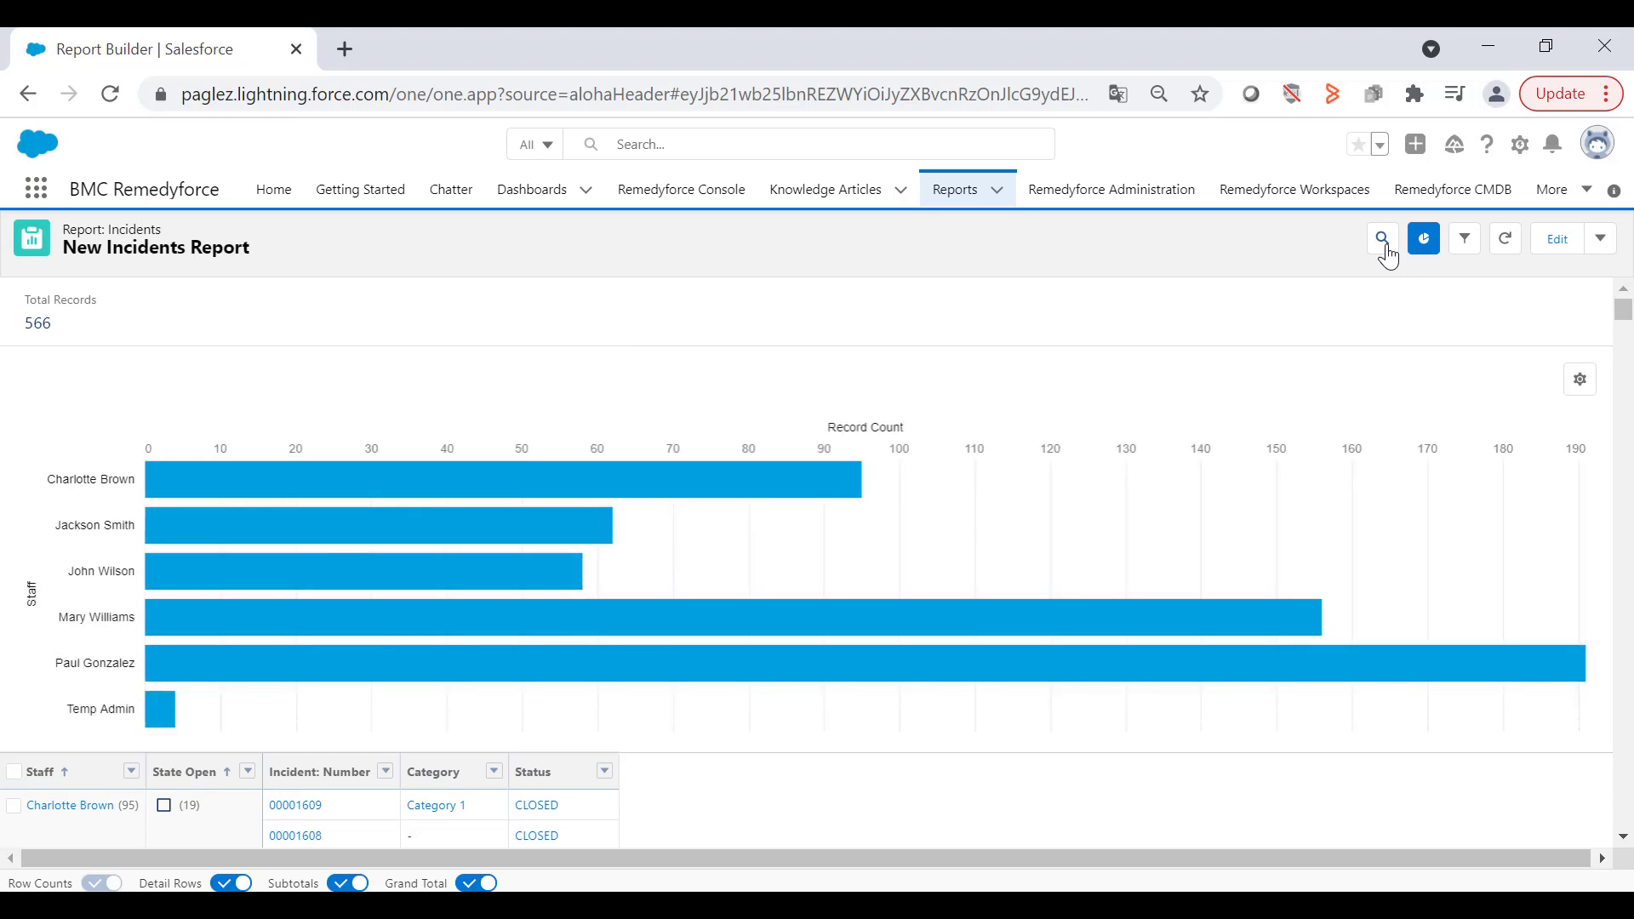
mouse_move(1578, 378)
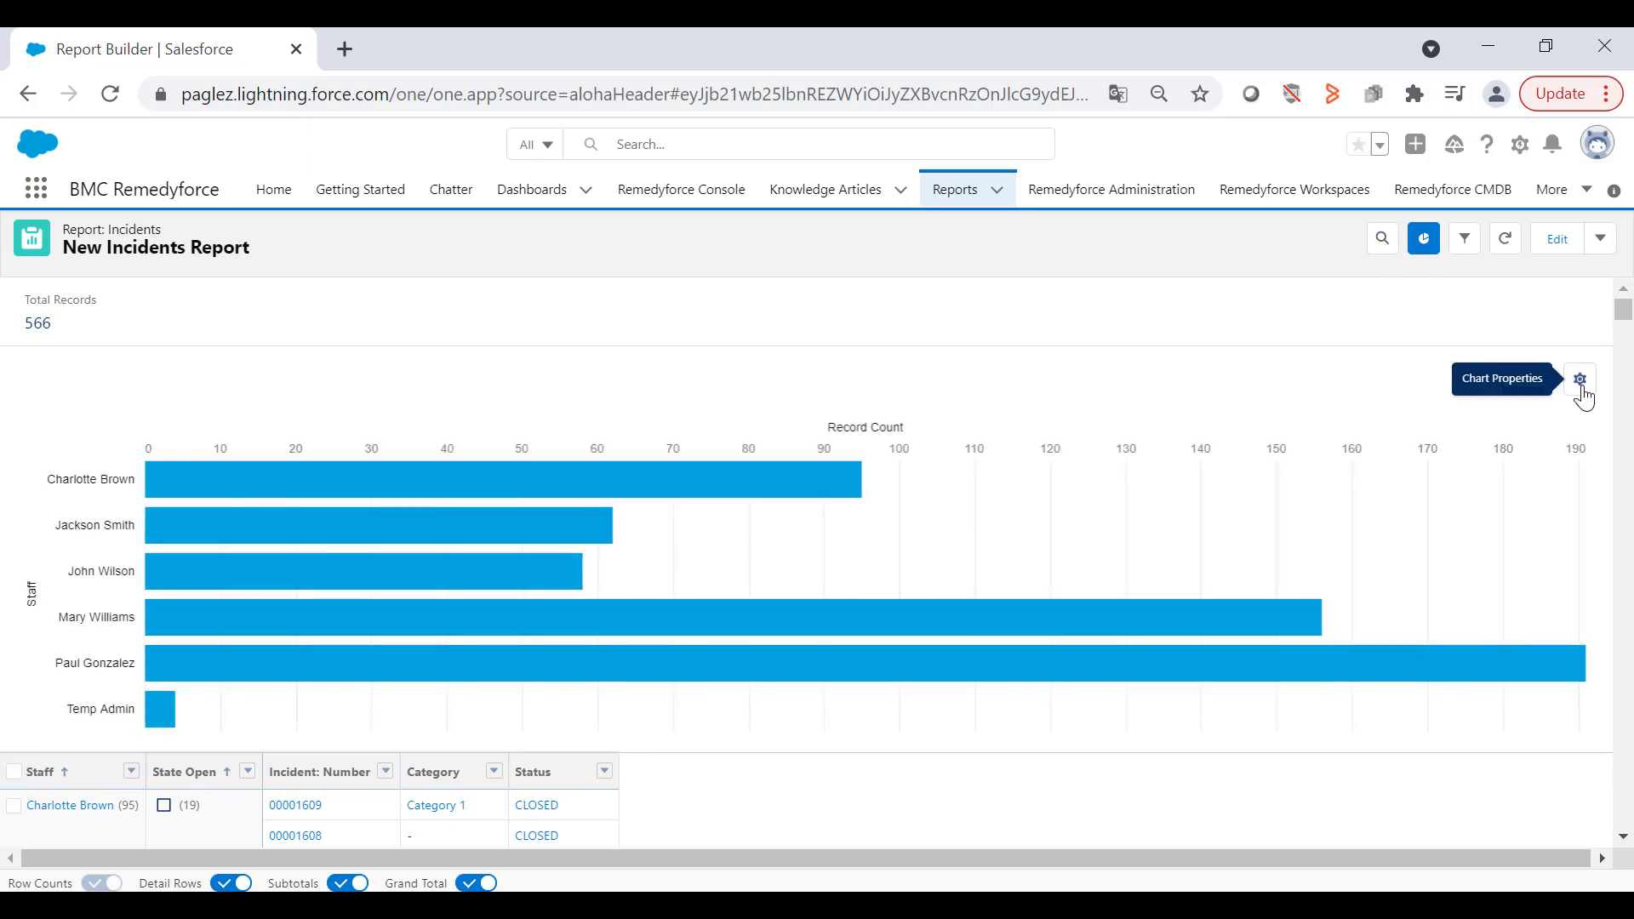
left_click(1579, 378)
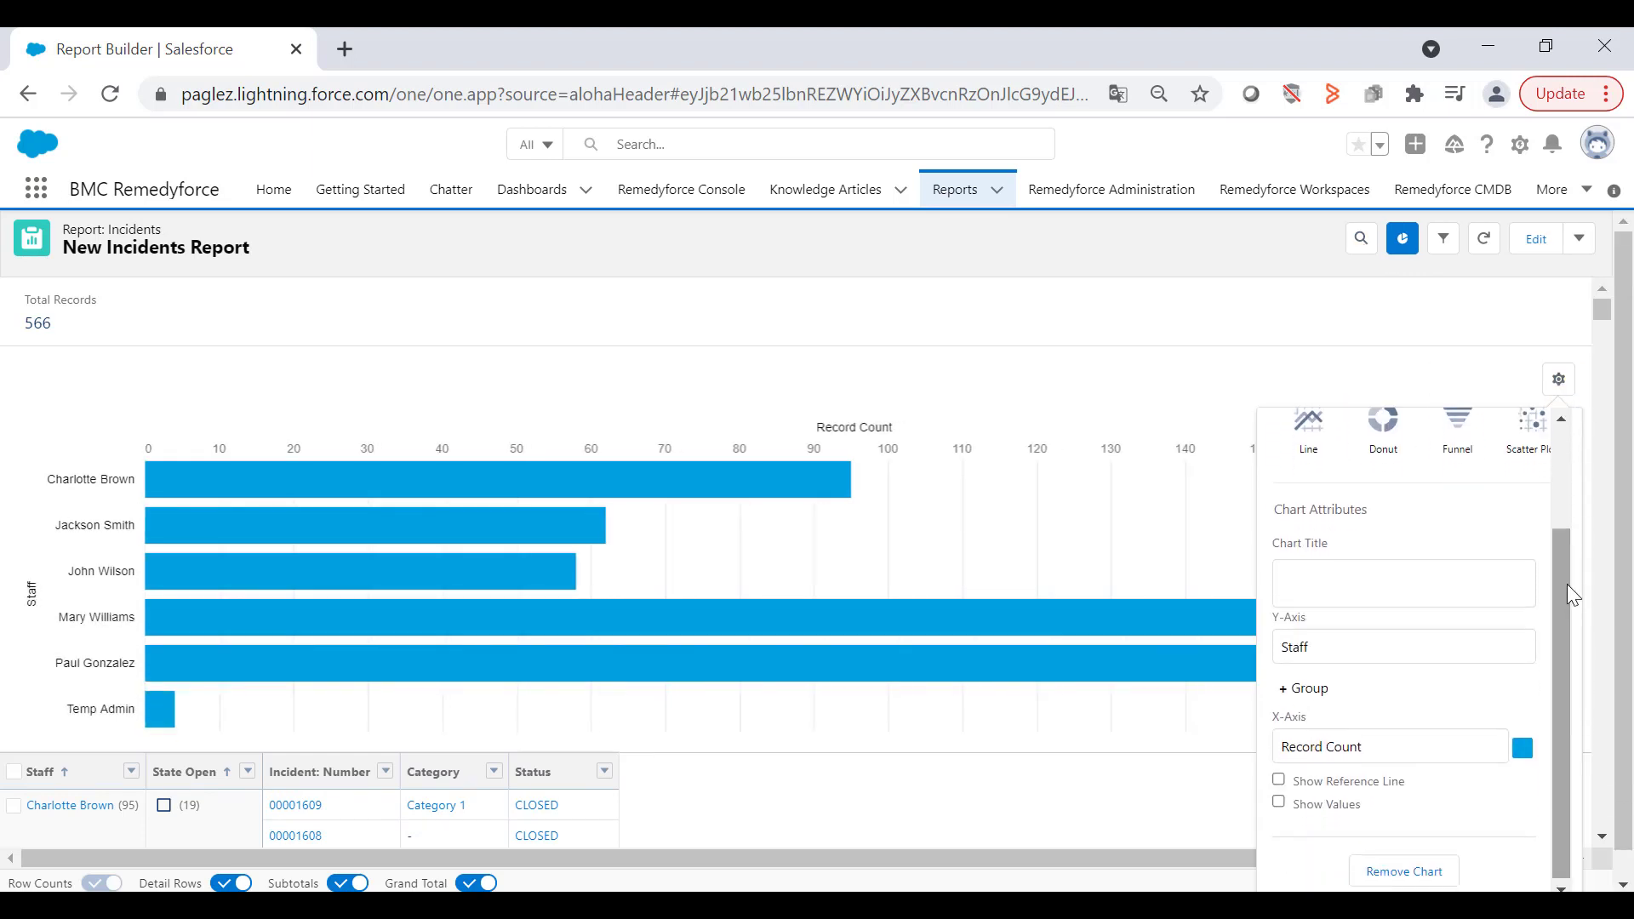
left_click(1300, 688)
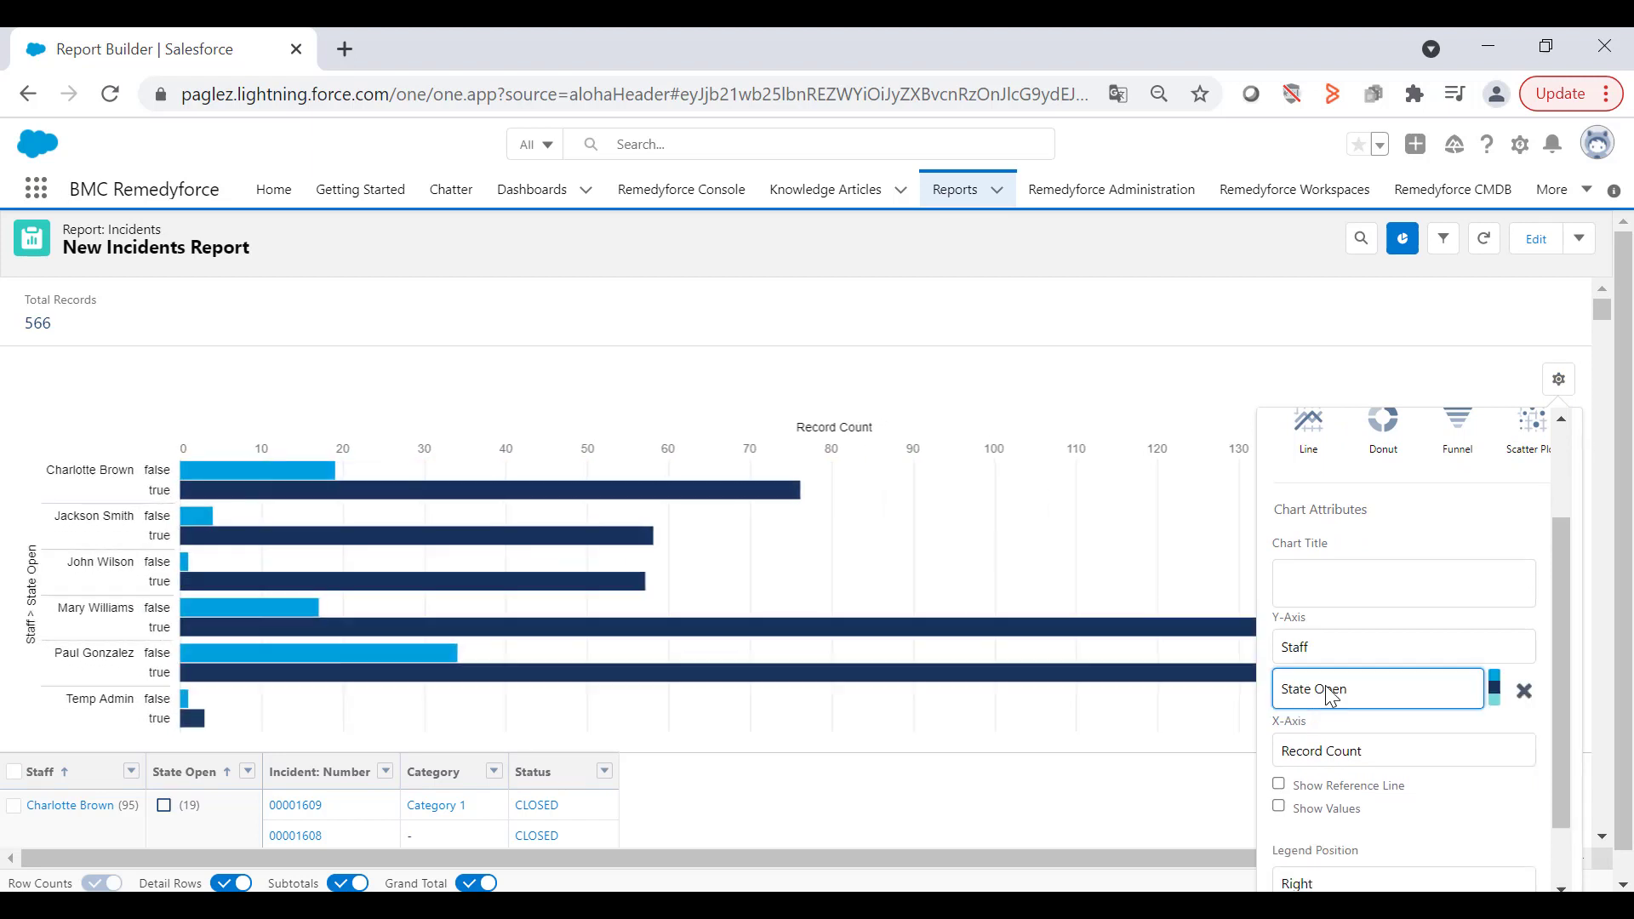
scroll("down", 3)
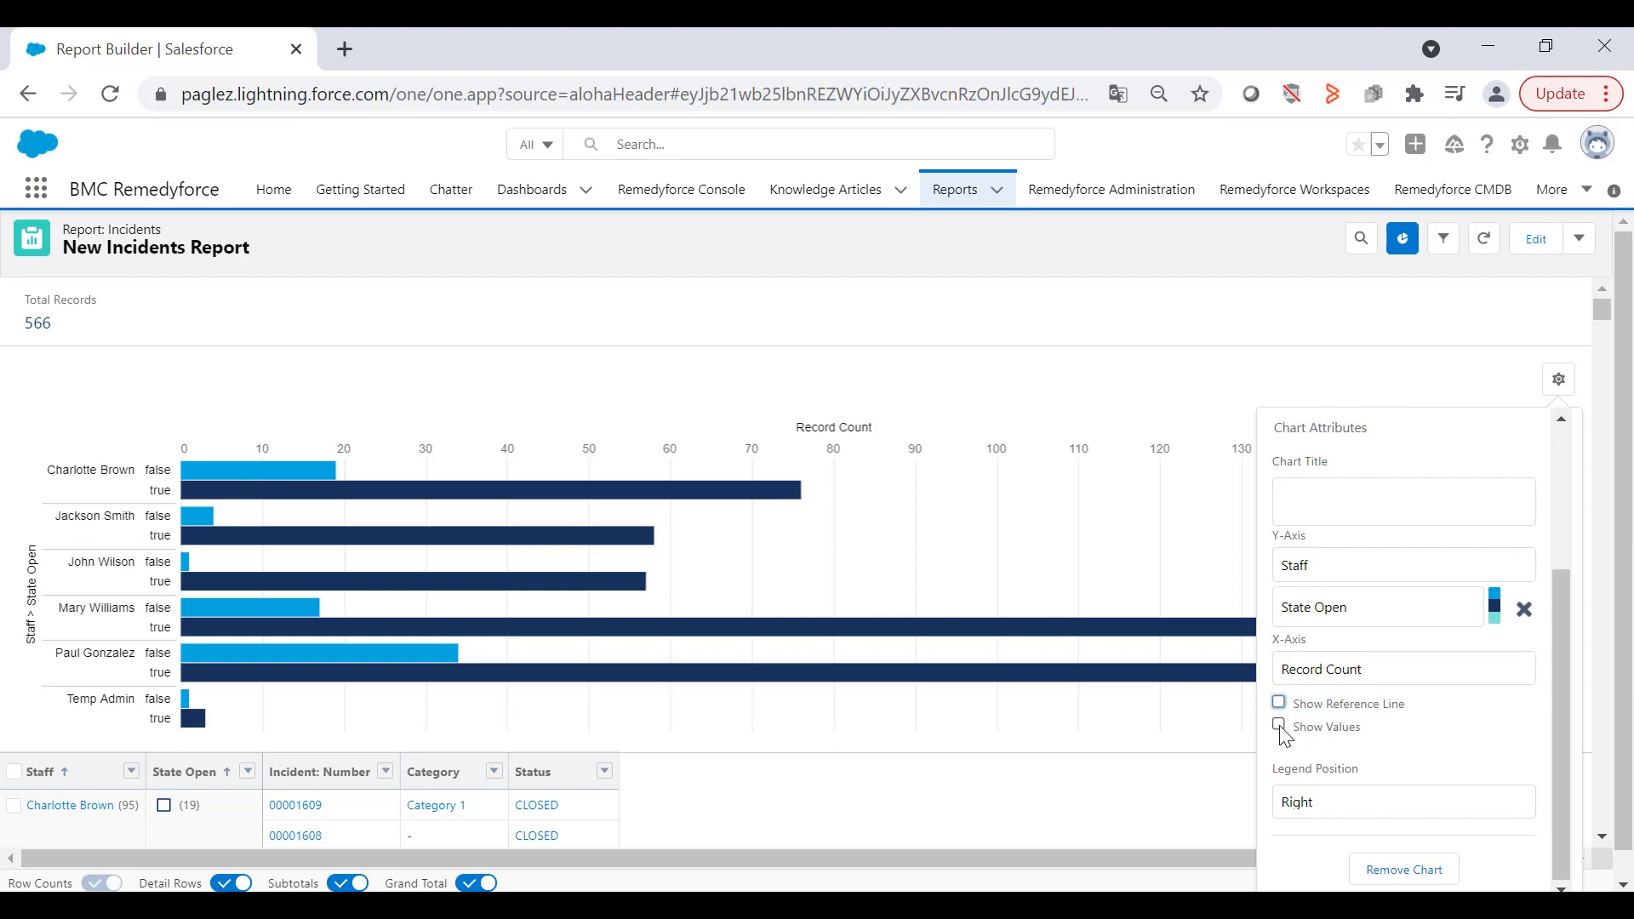
left_click(1278, 726)
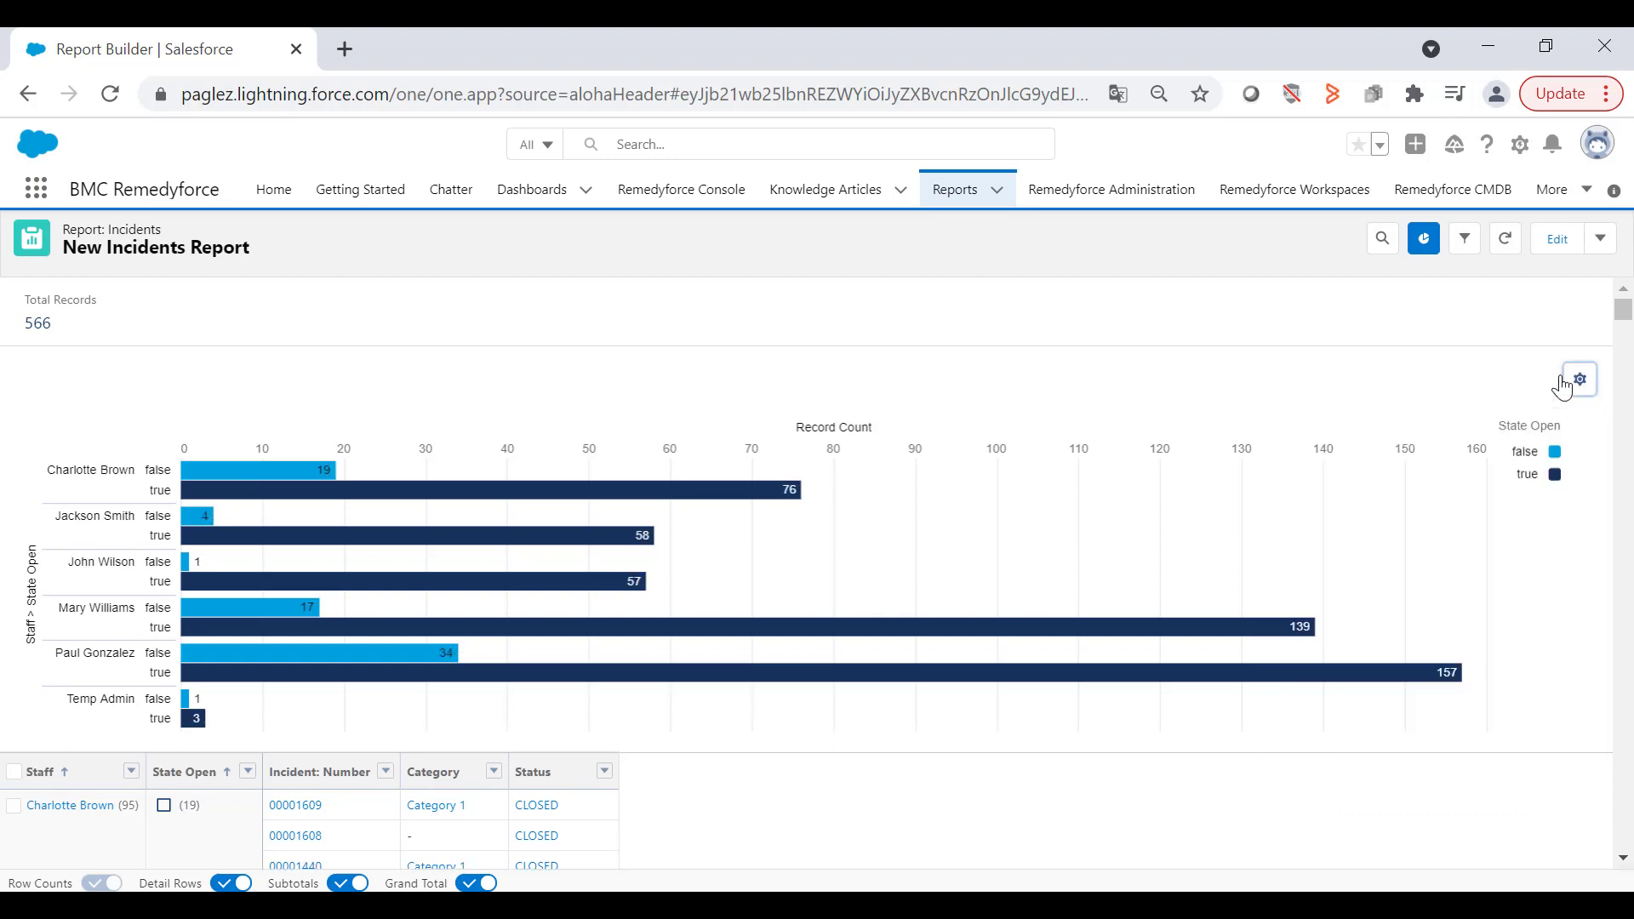